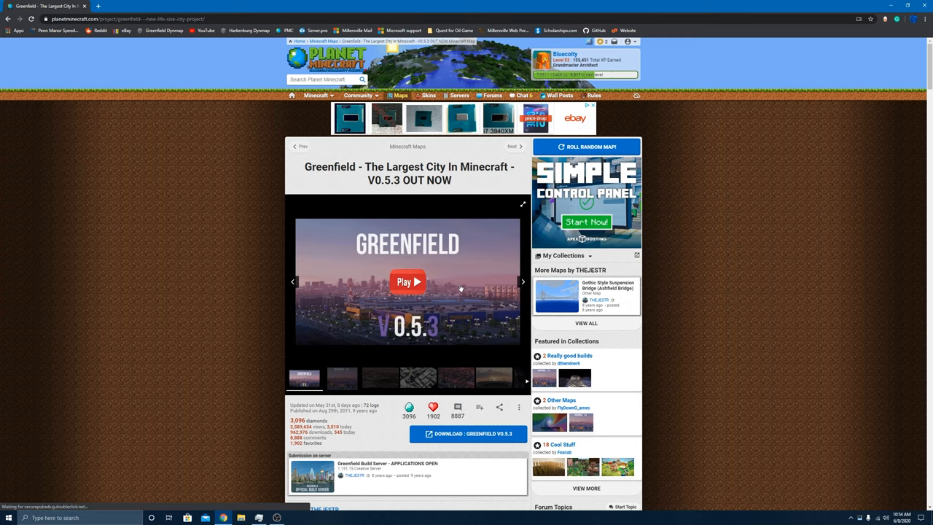
Browse the Greenfield project page and select its full title text.
scroll("down", 3)
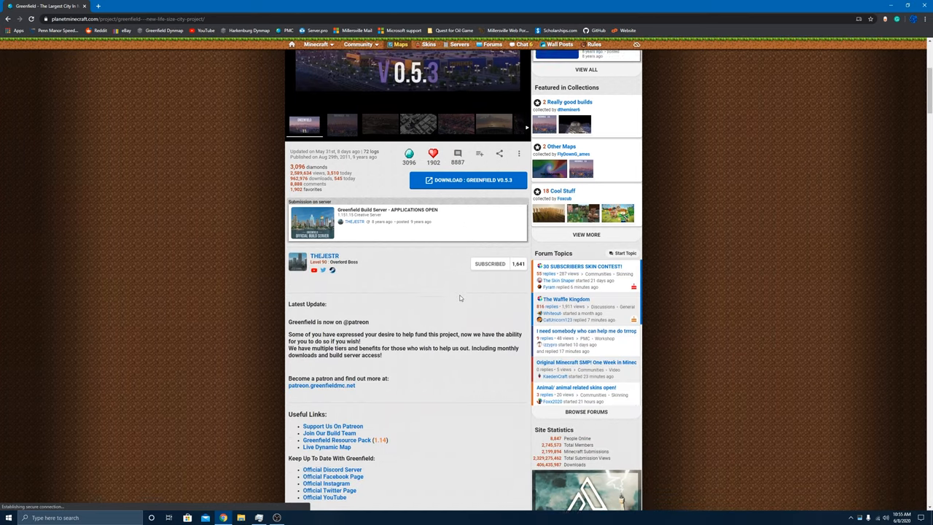
scroll("up", 3)
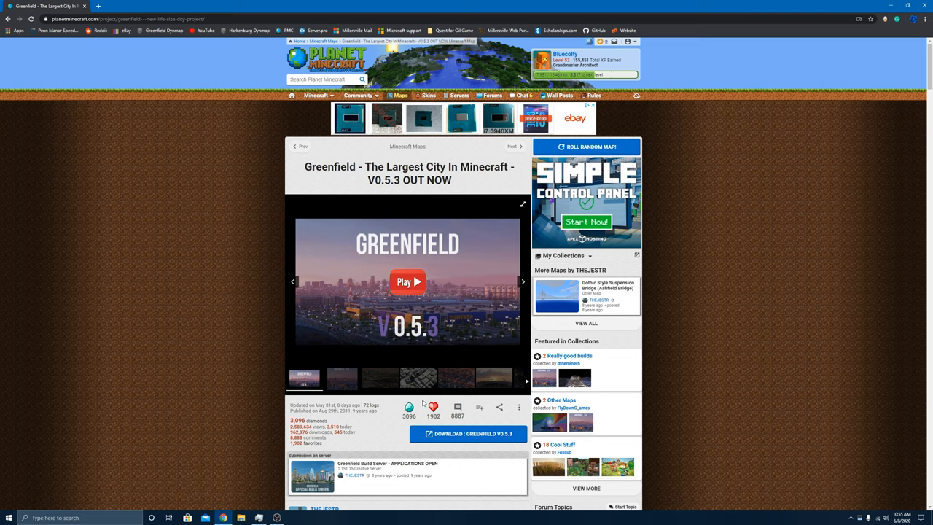
scroll("down", 3)
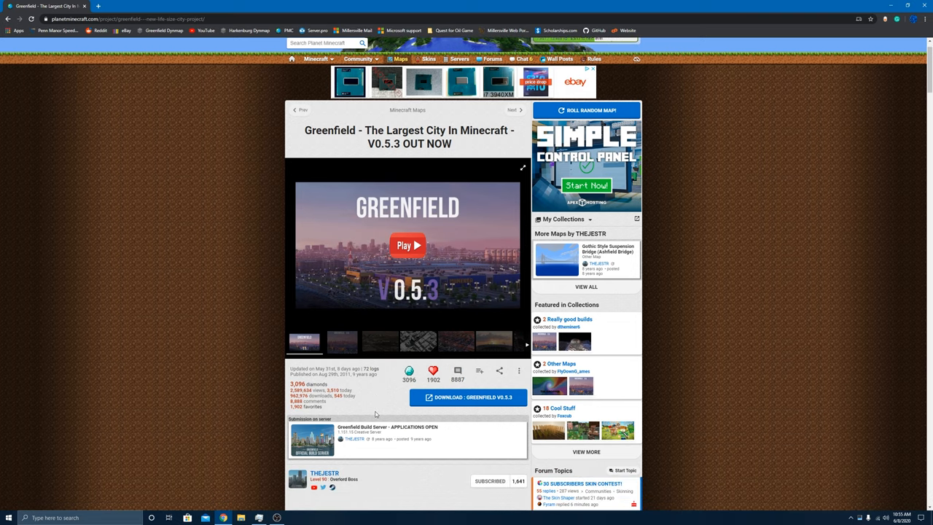
scroll("down", 3)
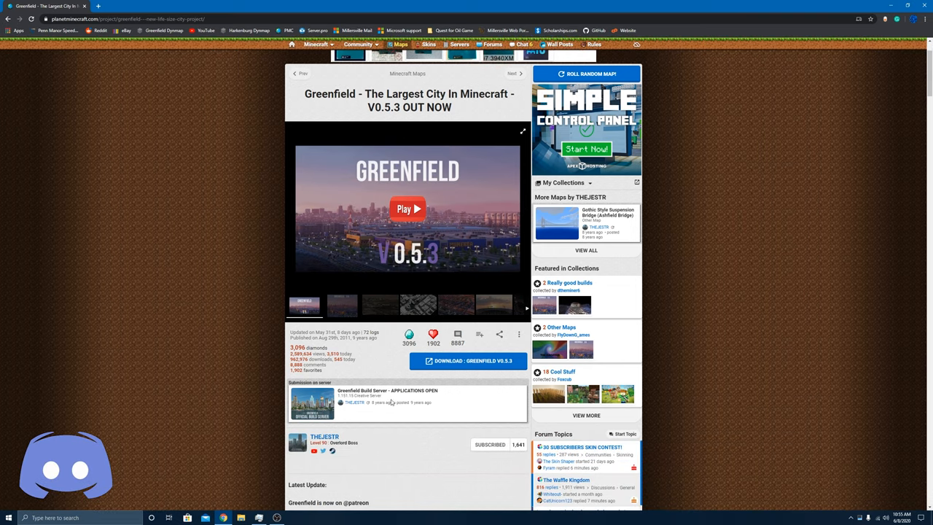
scroll("down", 3)
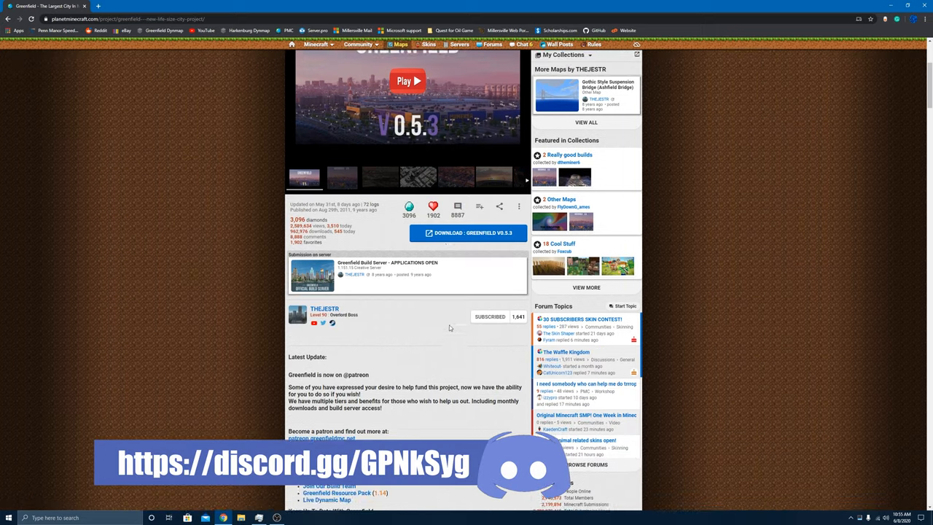
scroll("up", 3)
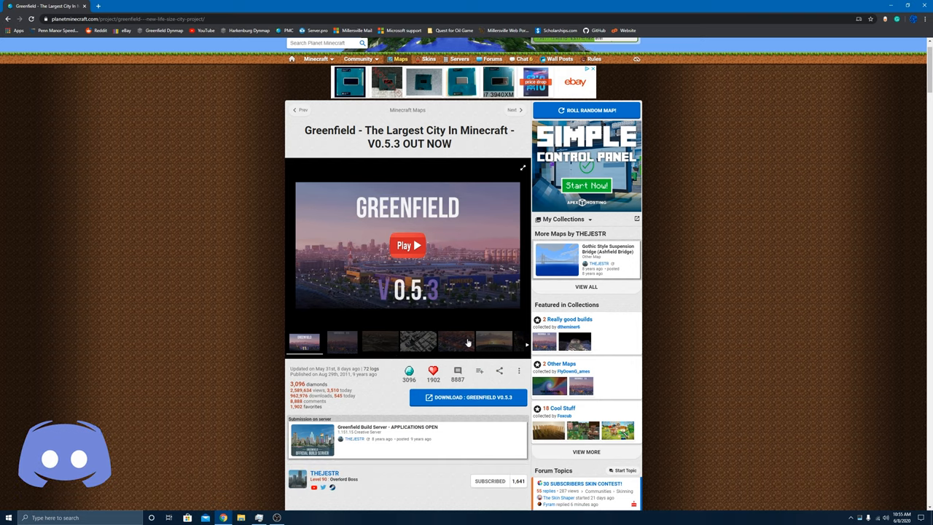
scroll("up", 3)
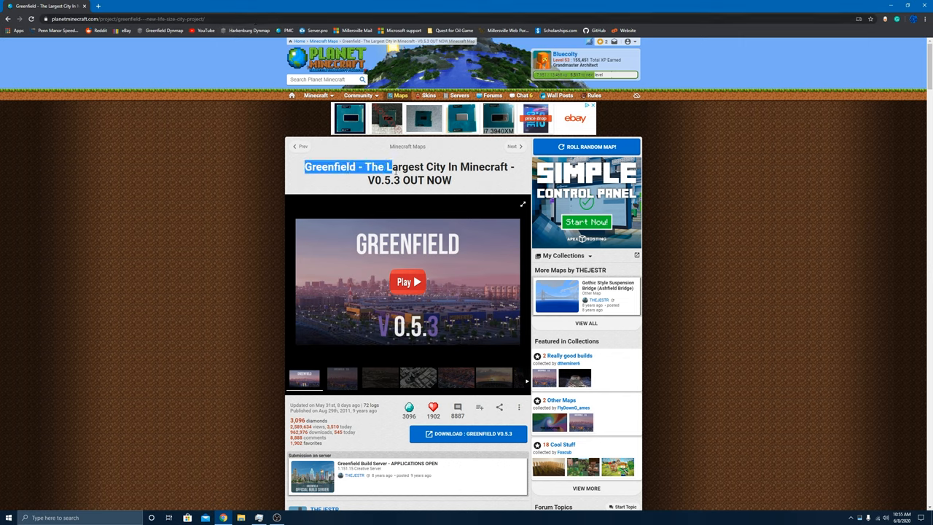
triple_click(408, 172)
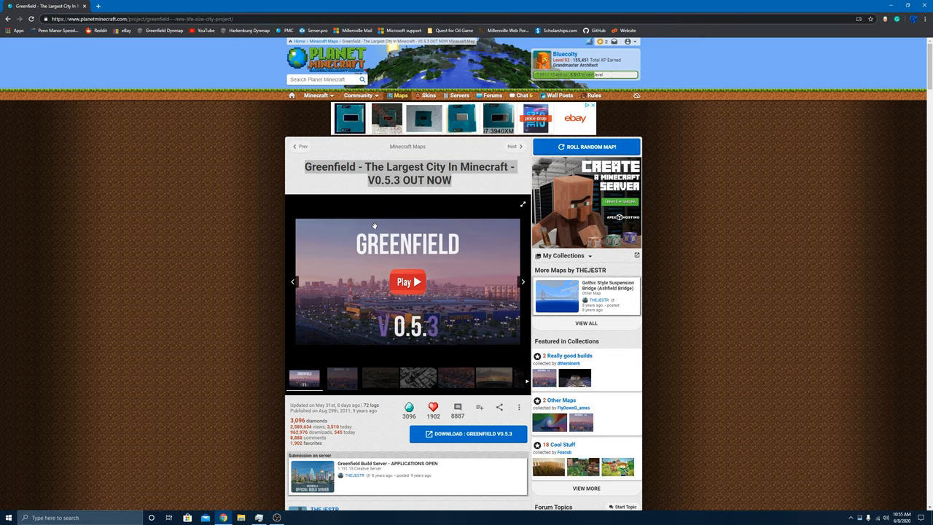
Start the 'Download - Greenfield V0.5.3' link, raising the leave-site warning.
scroll("down", 3)
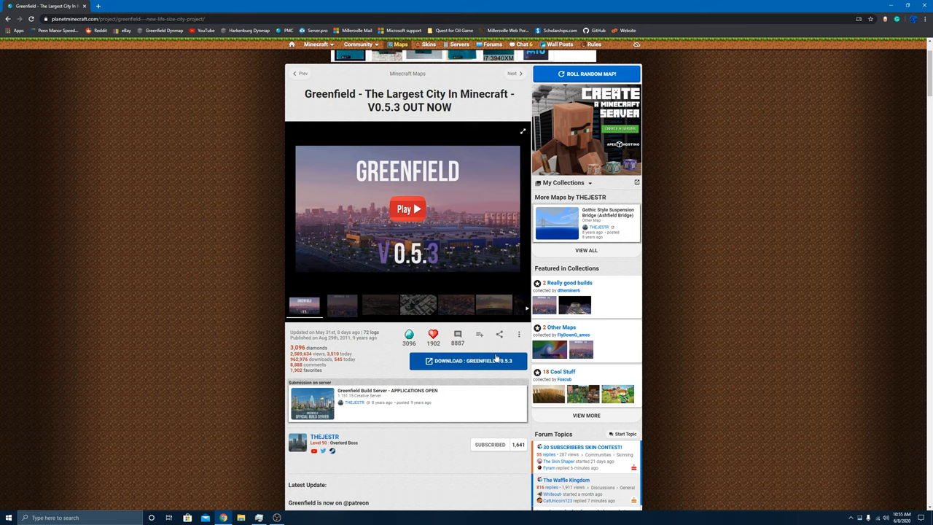
left_click(467, 362)
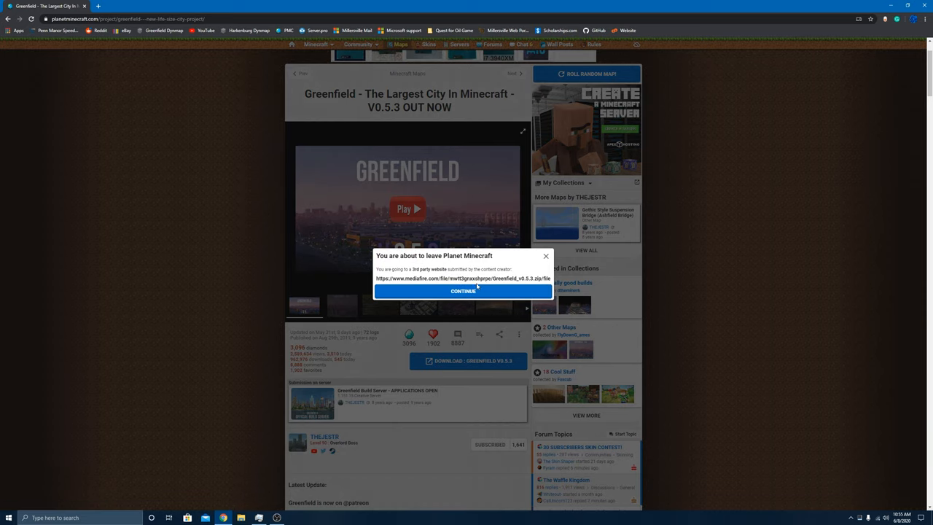
Continue to MediaFire to begin the Greenfield zip download and close the advert window.
left_click(463, 292)
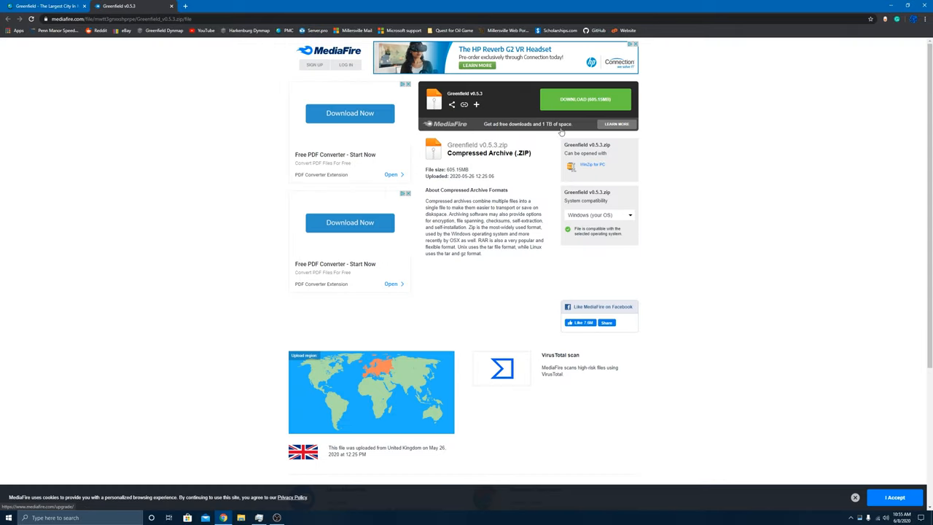
mouse_move(318, 193)
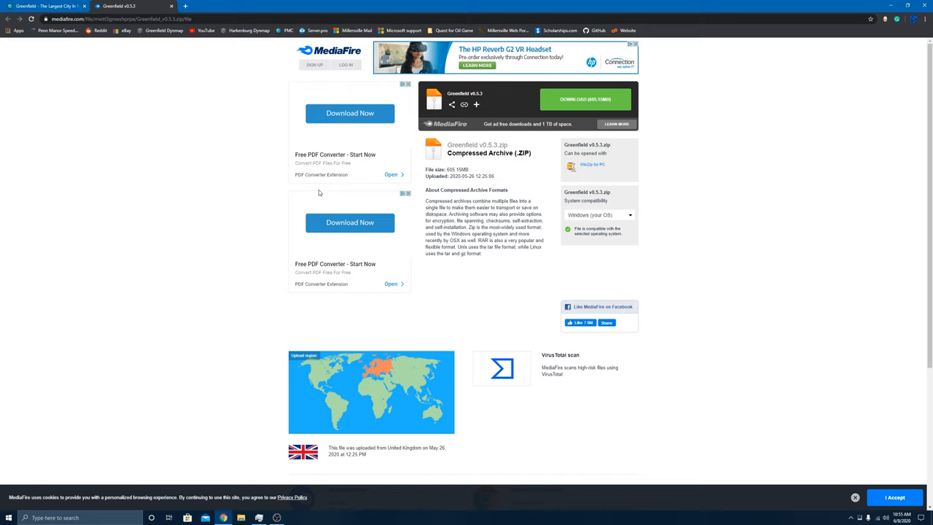
mouse_move(355, 254)
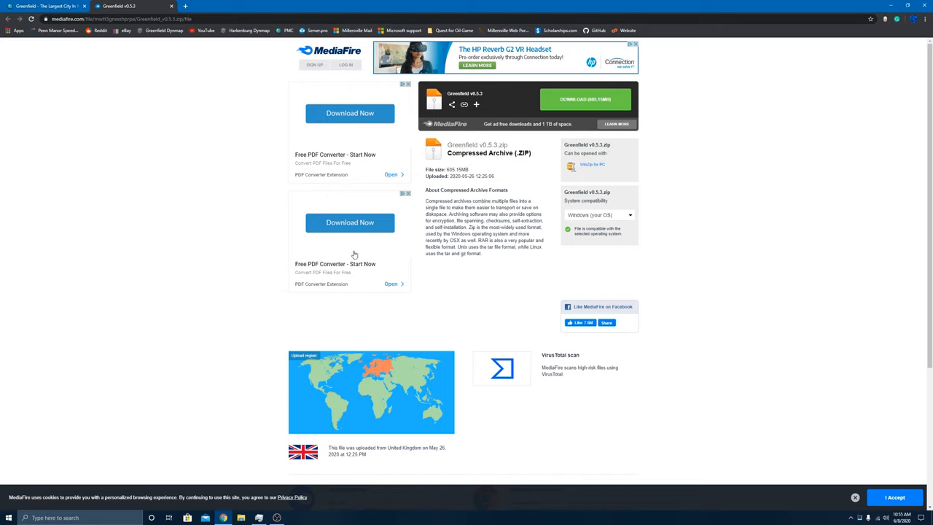
mouse_move(607, 99)
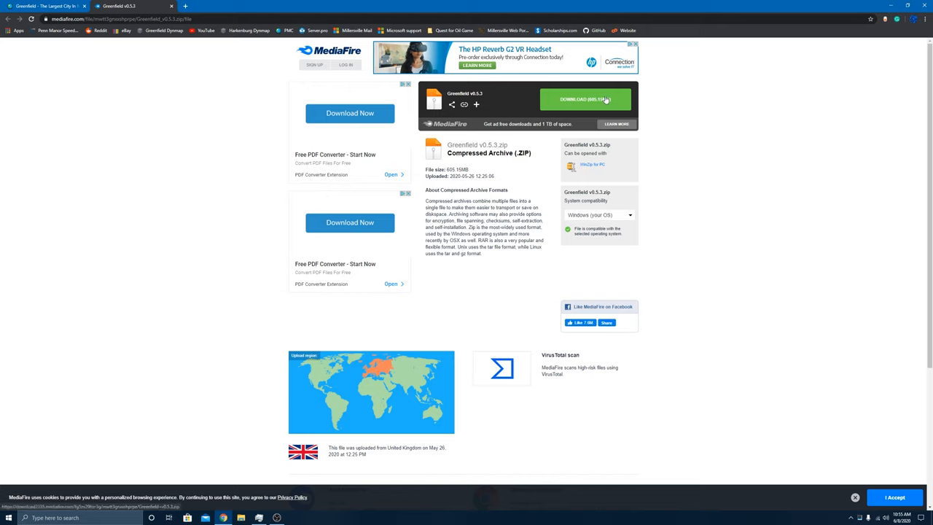
mouse_move(555, 115)
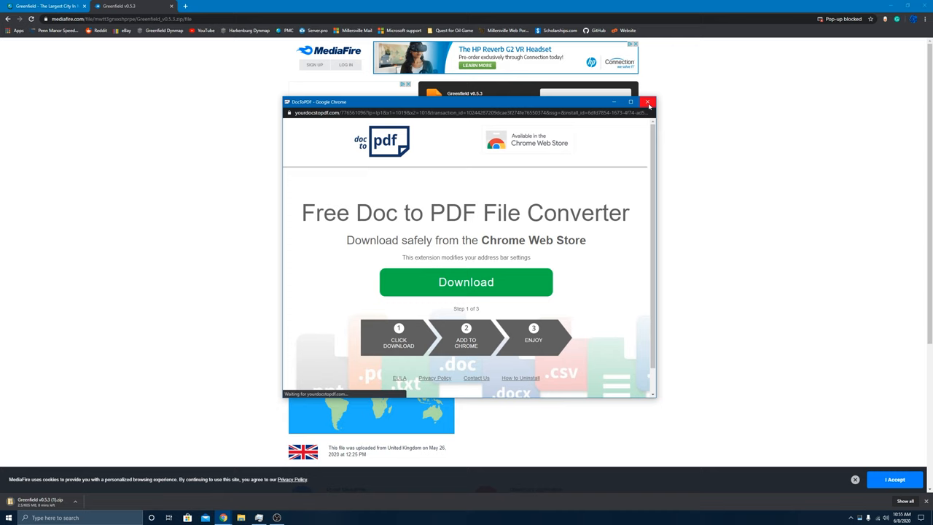
left_click(648, 102)
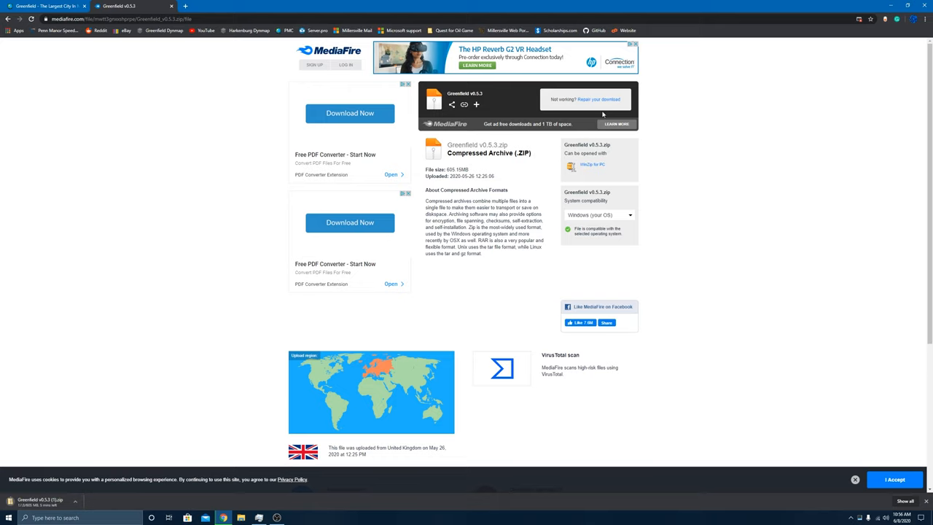
mouse_move(598, 99)
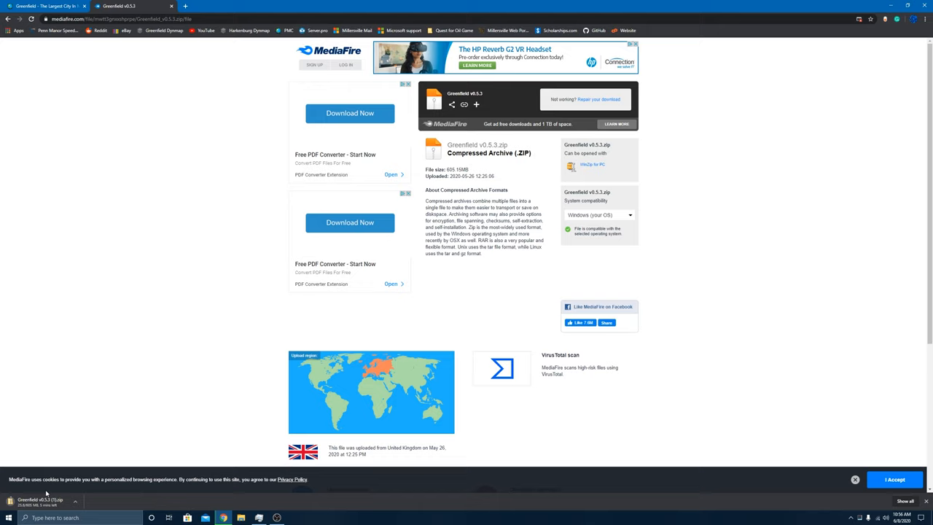
mouse_move(254, 334)
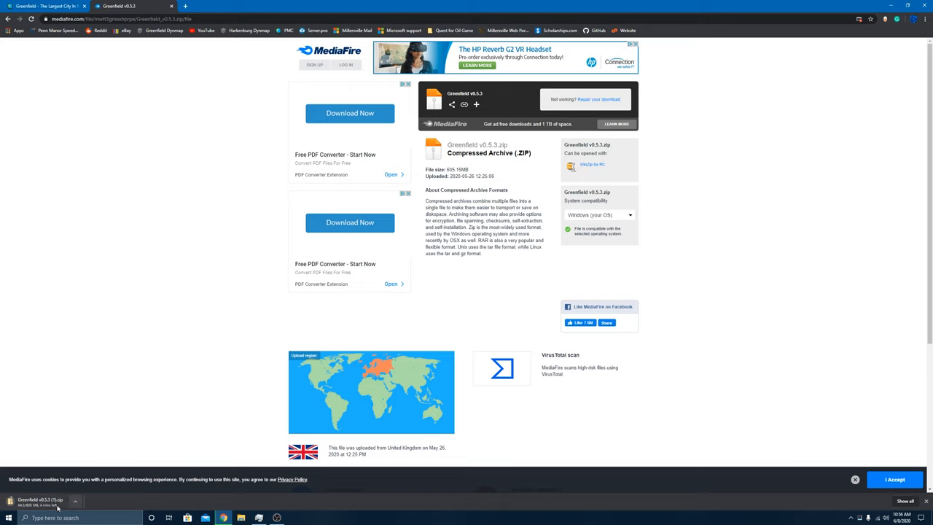
Use the download bar options for the finished Greenfield v0.5.3 zip.
left_click(75, 501)
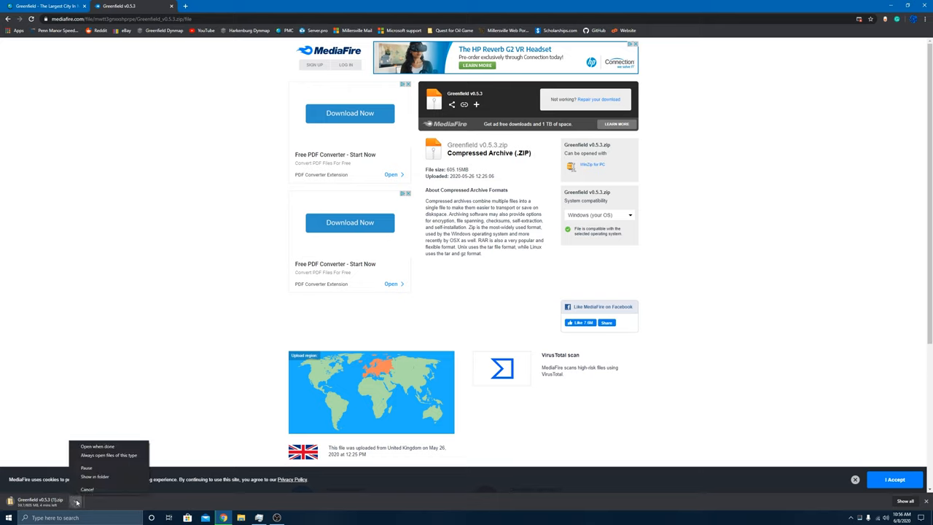
left_click(88, 490)
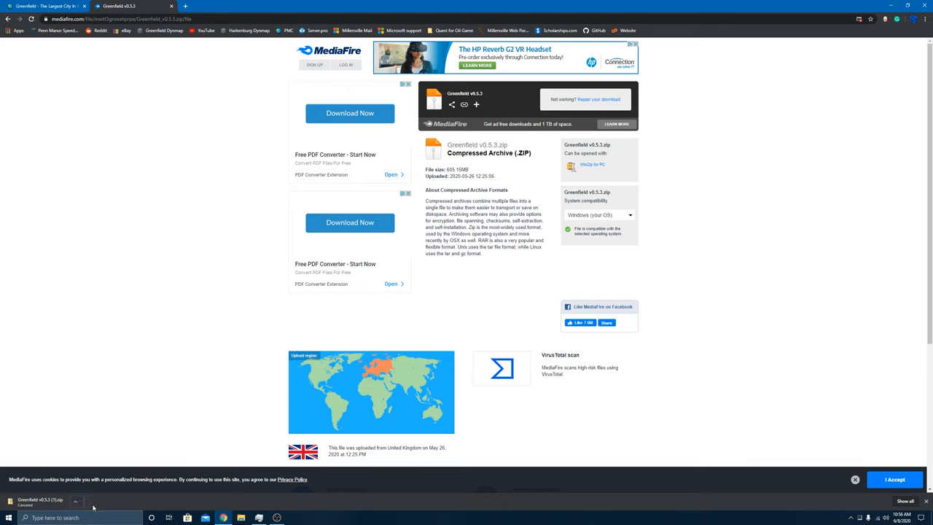
mouse_move(3, 504)
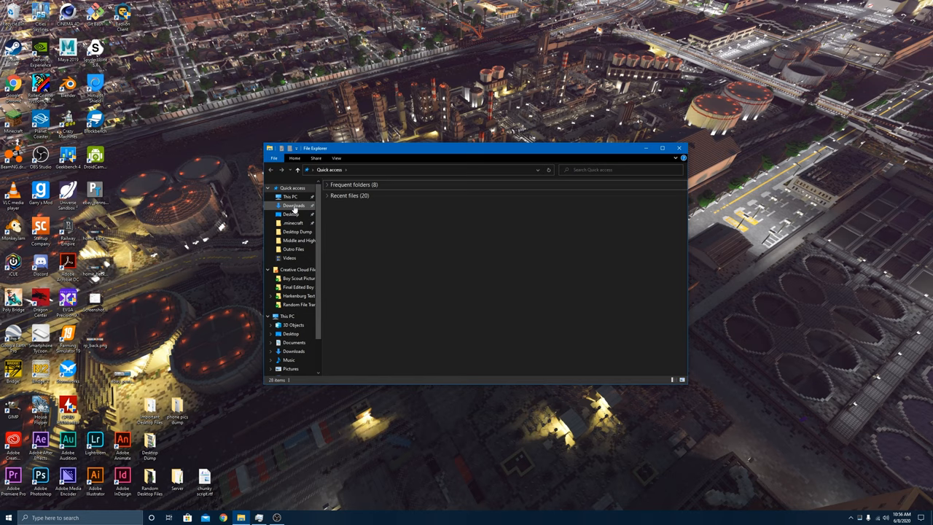
Navigate to the Downloads folder and select the Greenfield zip archive listed under Today.
left_click(293, 205)
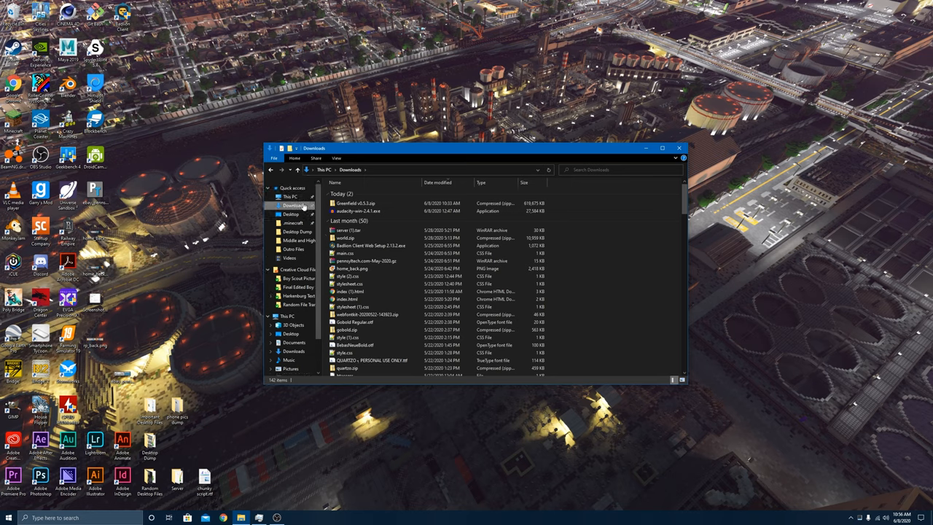
left_click(292, 196)
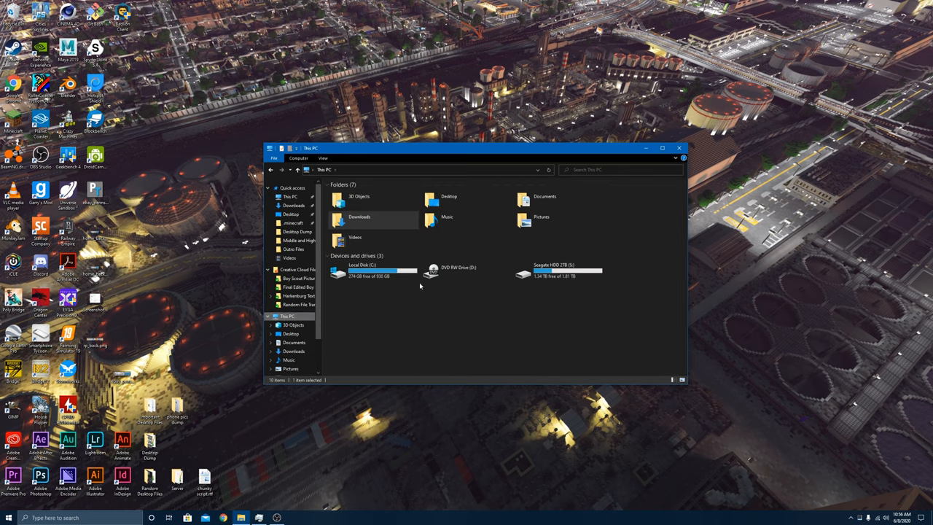
left_click(359, 216)
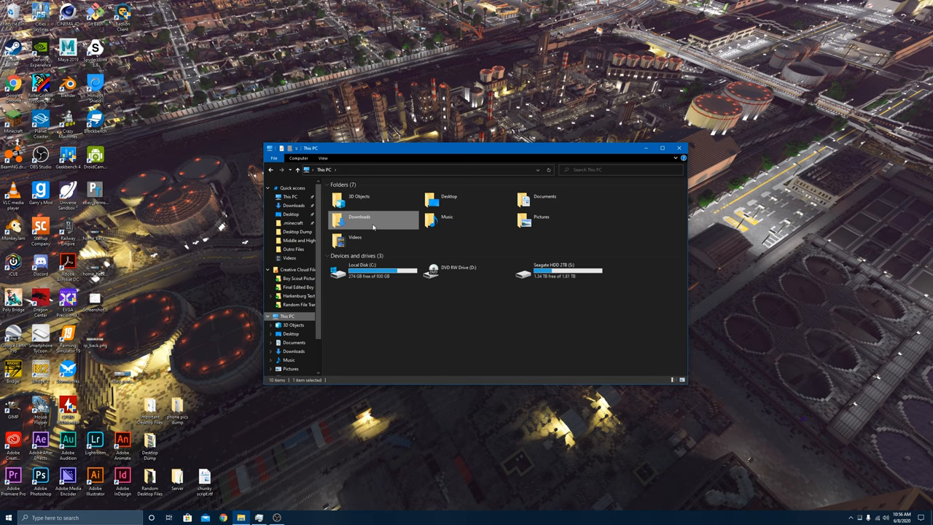
double_click(359, 215)
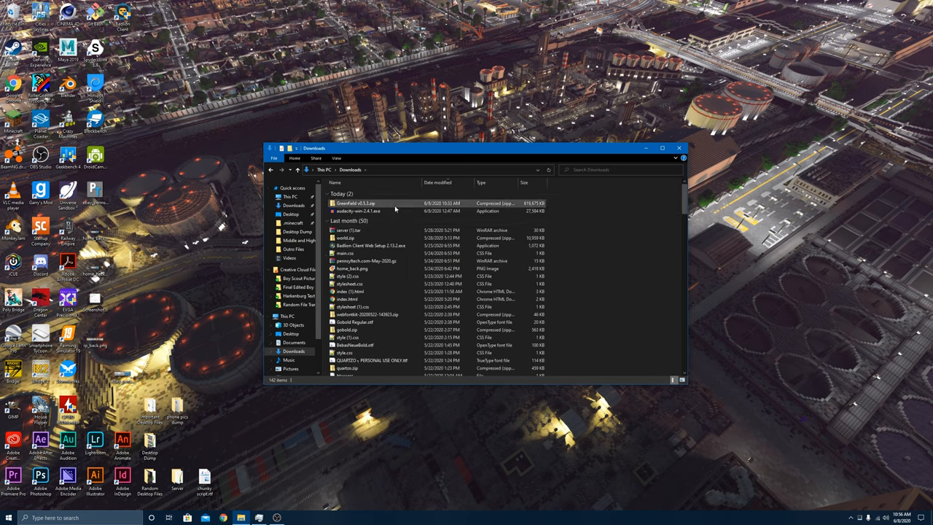
left_click(355, 203)
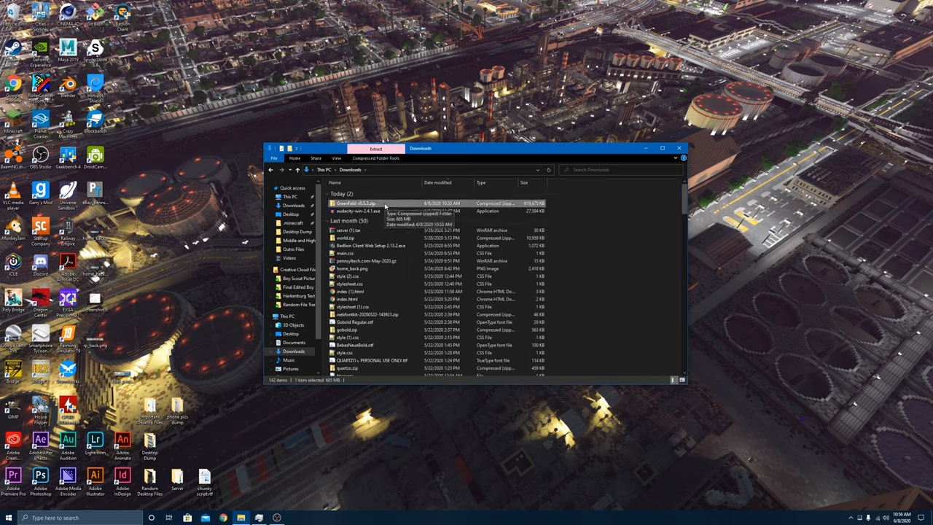
Open the Greenfield zip archive and browse into the Greenfield v0.5.2 map folder.
double_click(355, 203)
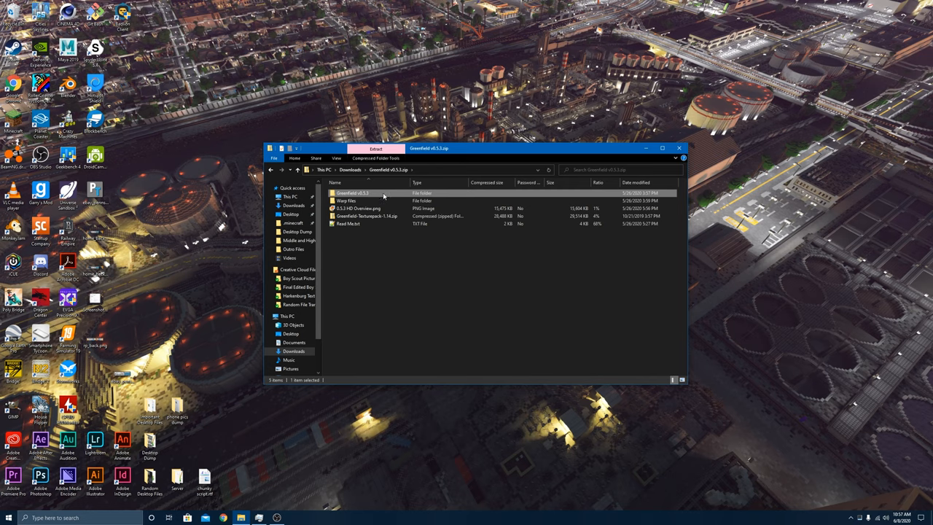
mouse_move(379, 199)
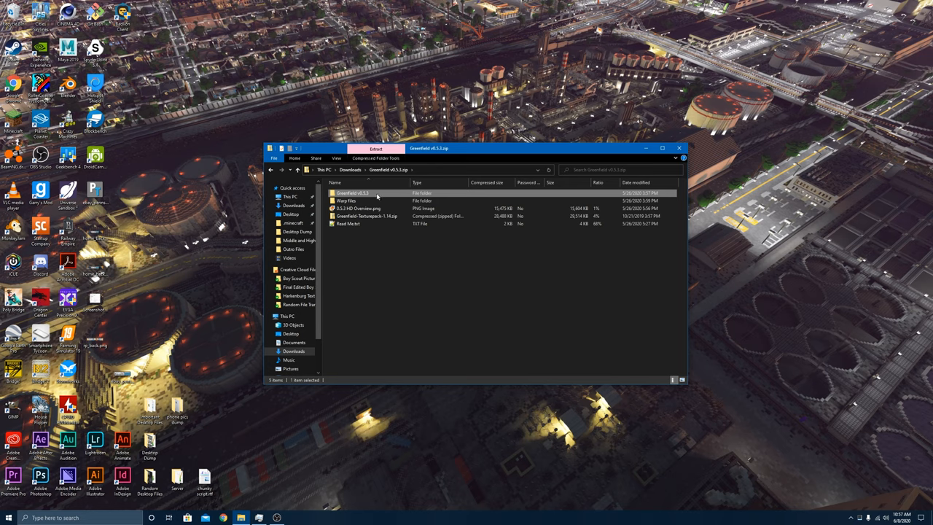
left_click(357, 201)
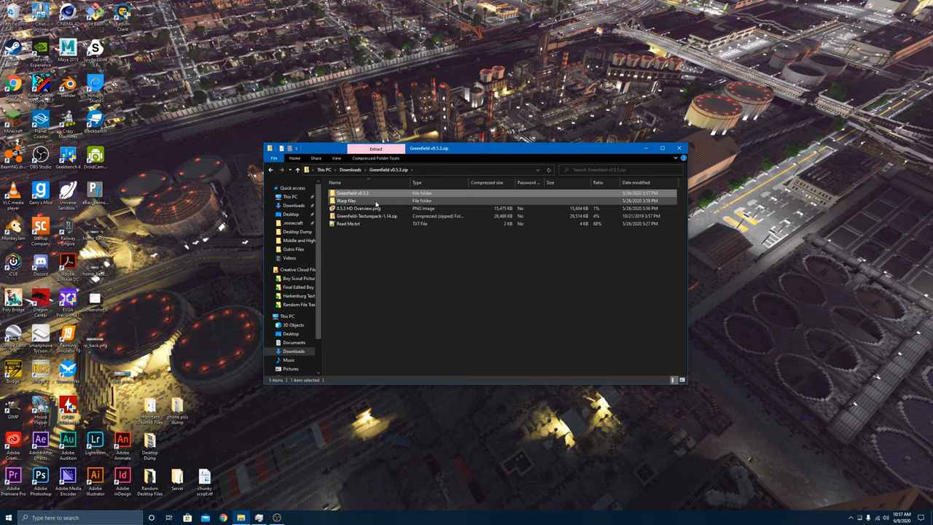
double_click(347, 201)
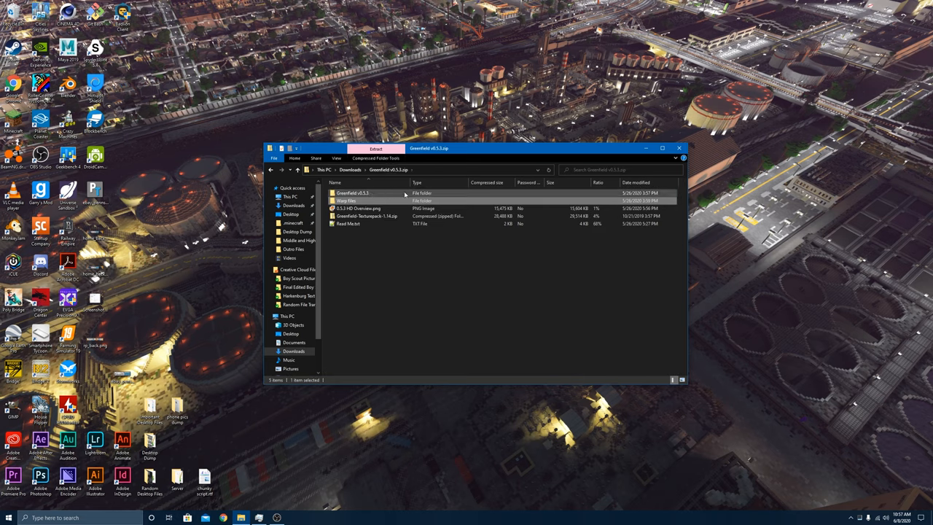
double_click(346, 201)
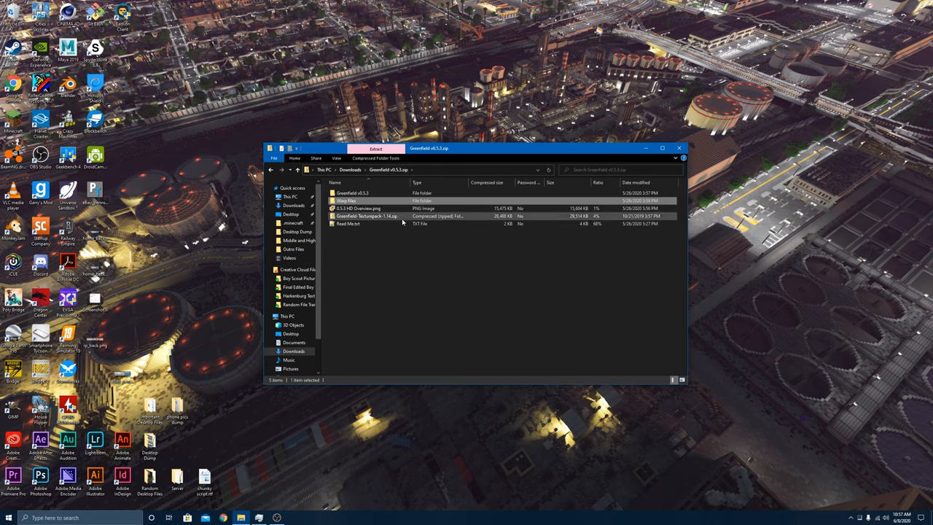
View the overview image and select the Greenfield texture pack archive inside the zip.
left_click(365, 202)
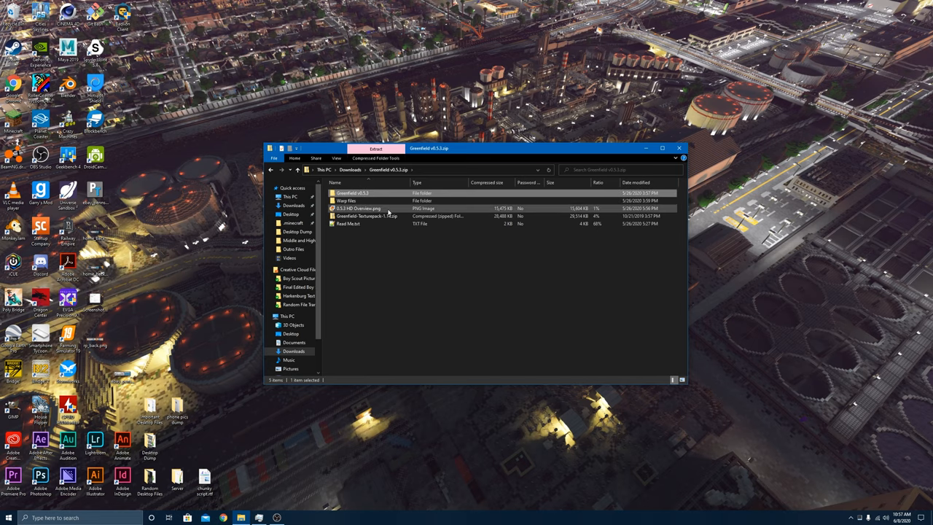
double_click(358, 207)
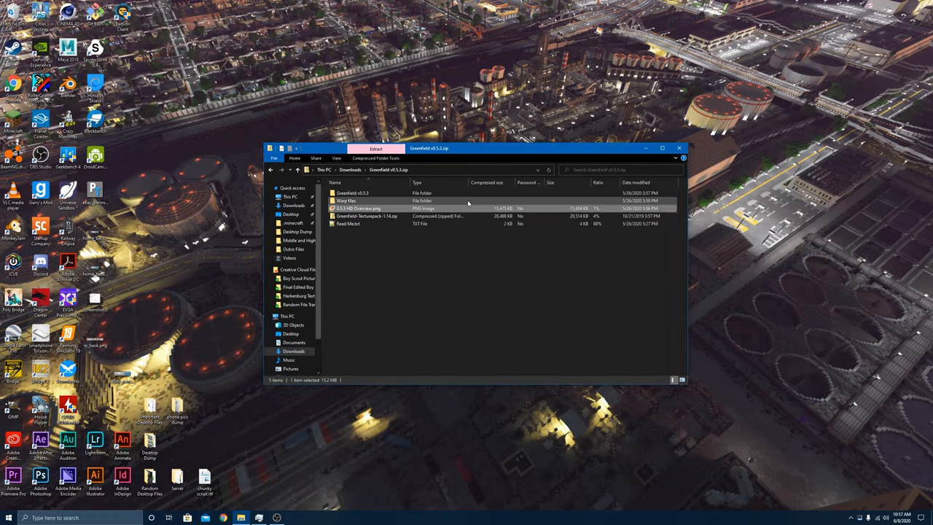
left_click(393, 216)
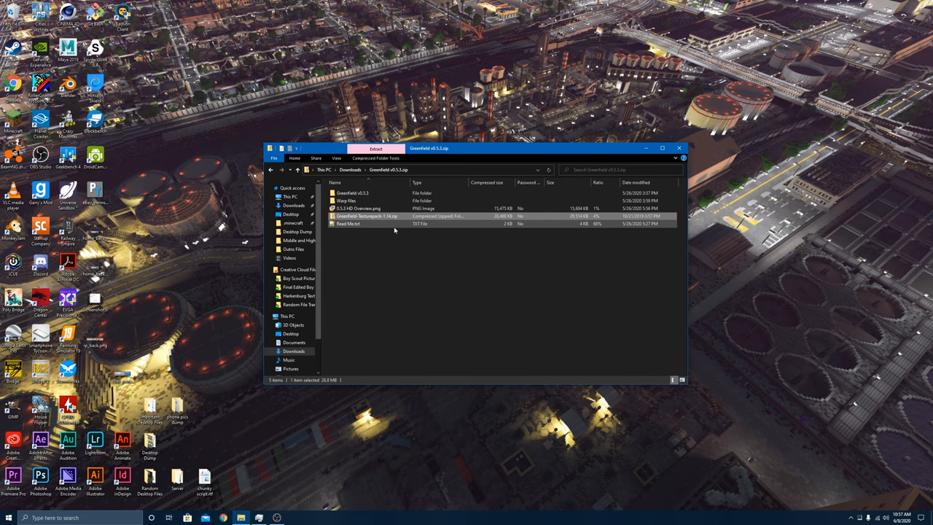
double_click(349, 224)
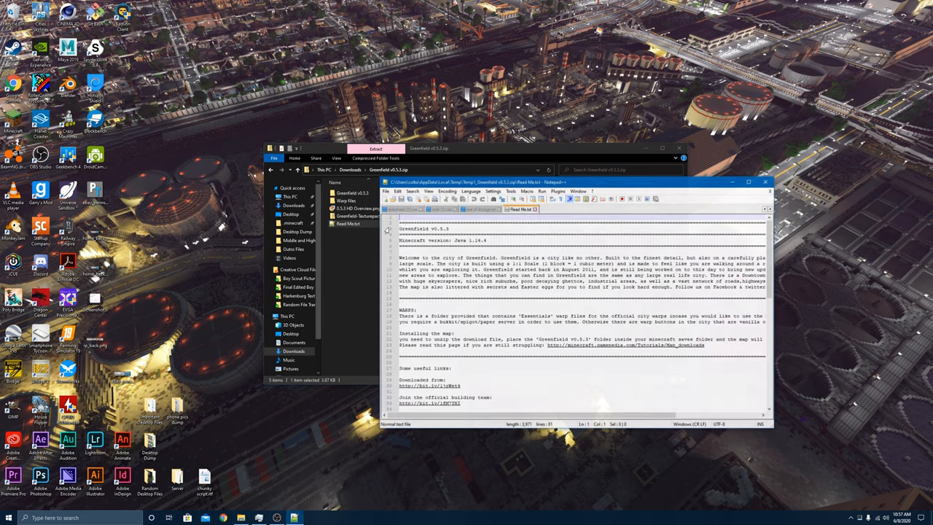
scroll("down", 3)
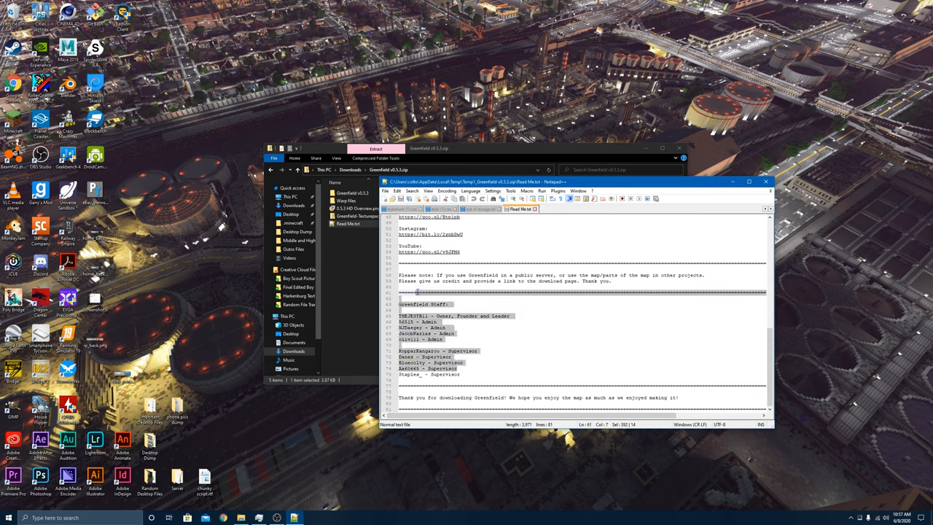
scroll("up", 3)
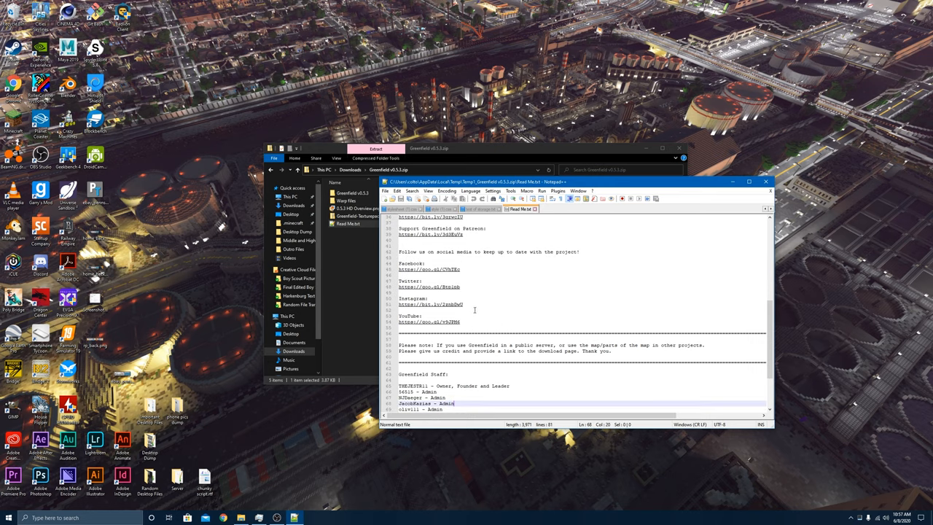
scroll("up", 3)
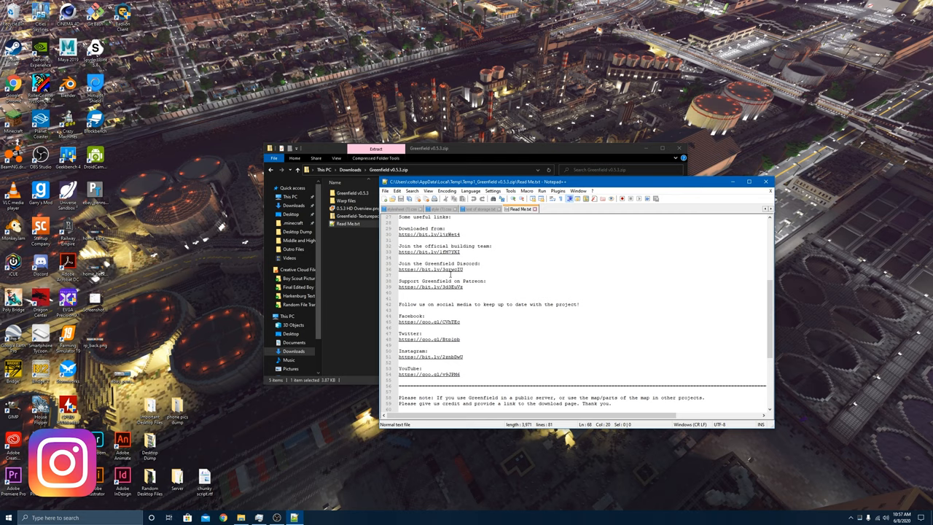
scroll("up", 3)
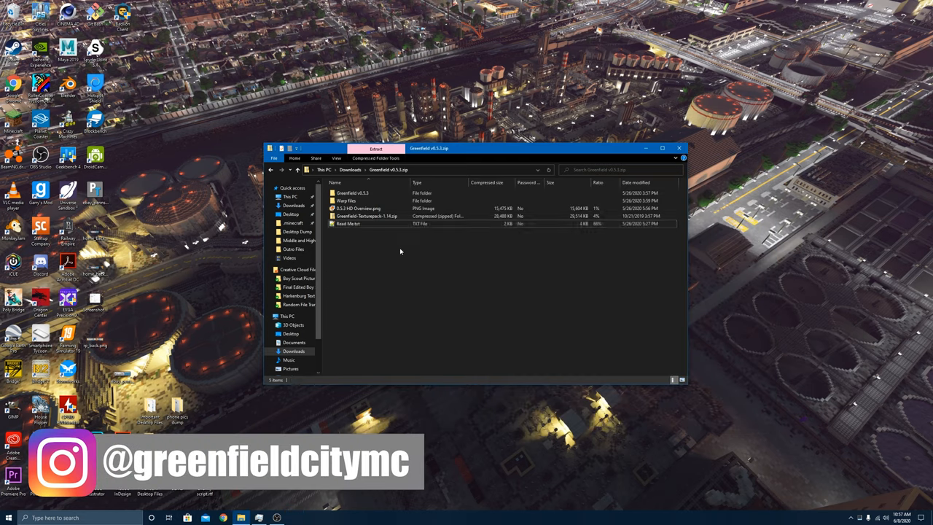
Copy the Greenfield v0.5.2 map folder from inside the zip archive.
left_click(357, 193)
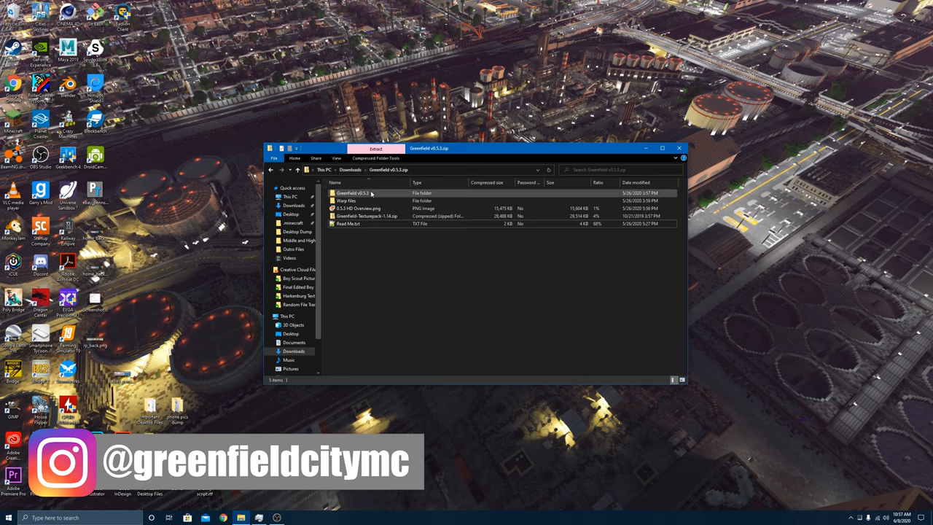
left_click(357, 193)
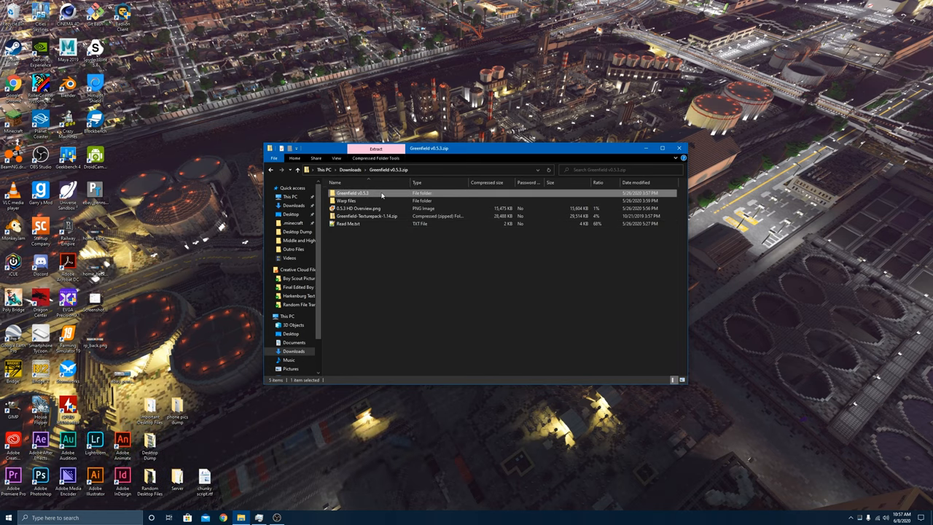
right_click(353, 192)
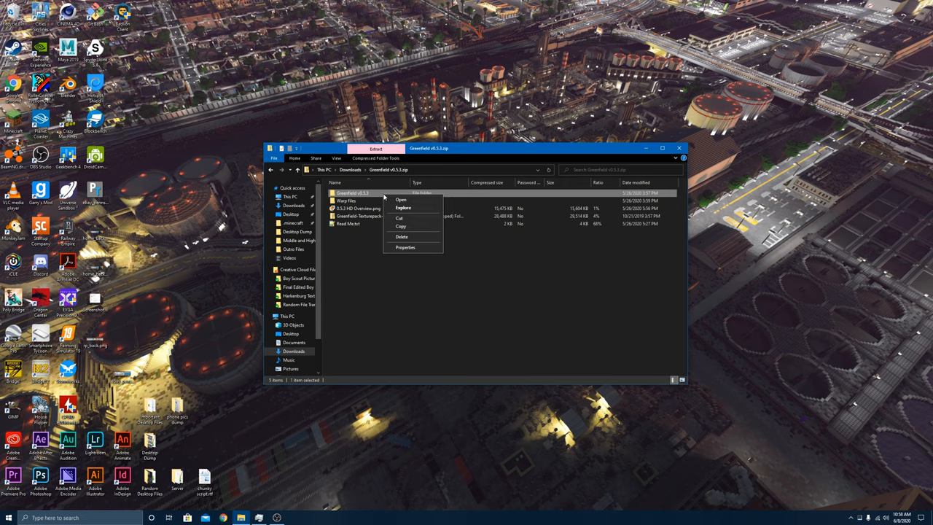
left_click(399, 226)
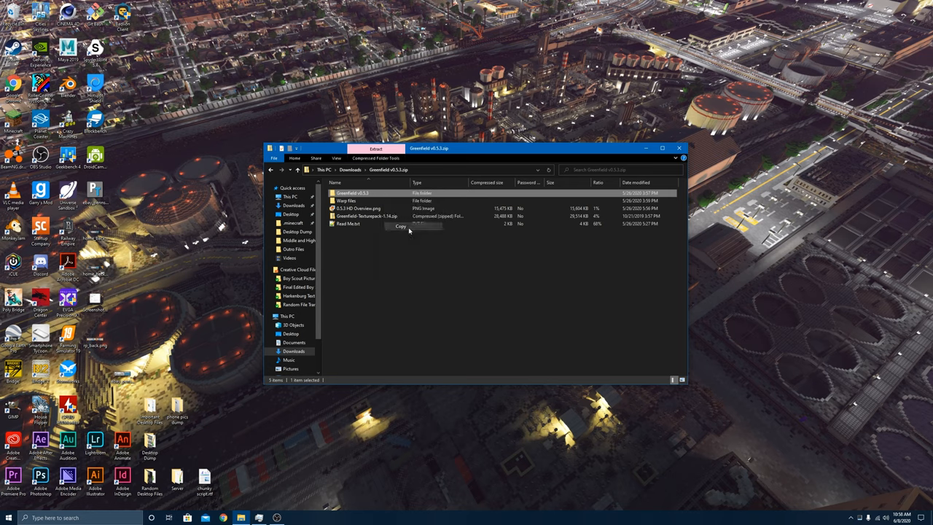
left_click(292, 196)
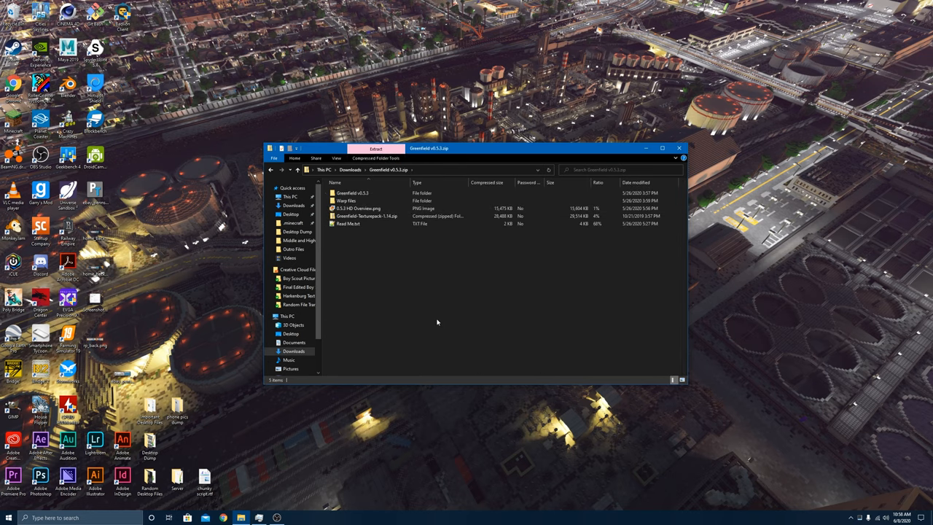
Move to the Windows search box to start looking for the app data folder.
left_click(6, 518)
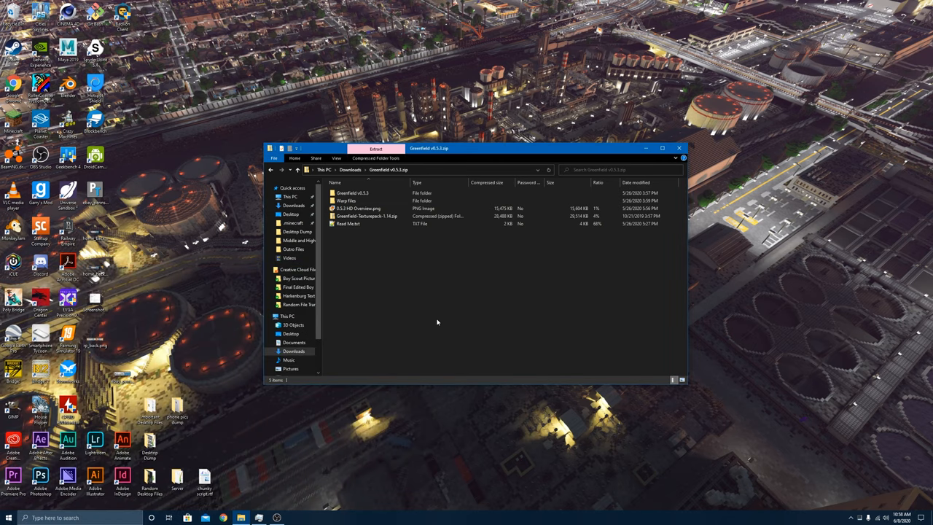
left_click(7, 518)
type("%a")
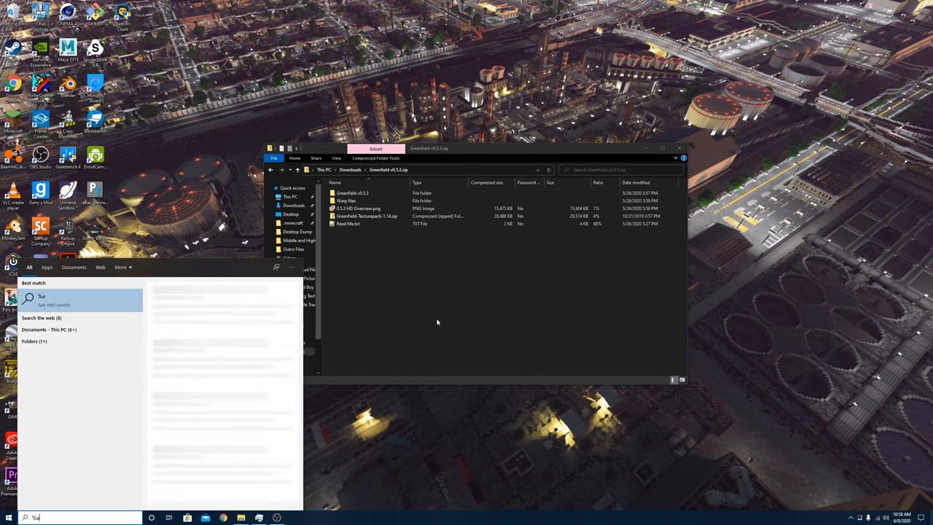
Search %appdata% to reach Roaming and open the .minecraft folder.
type("ppdata")
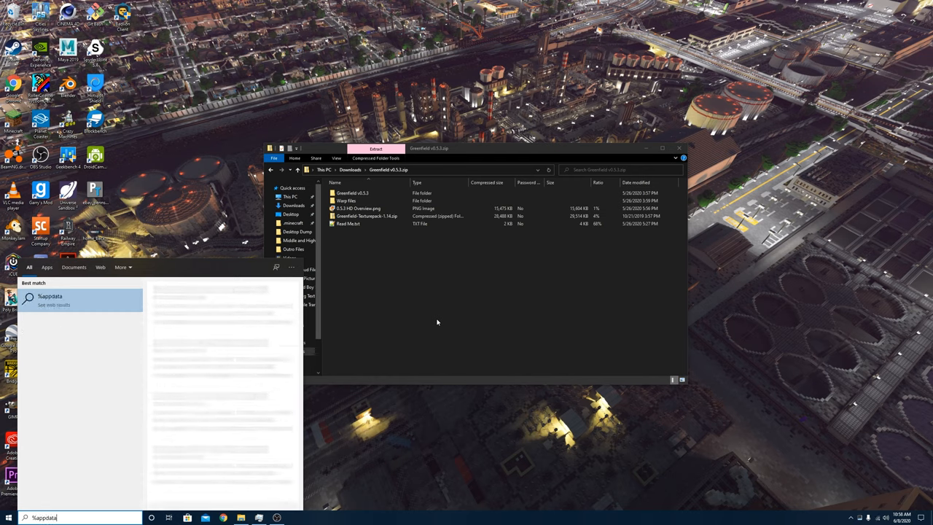
type("%")
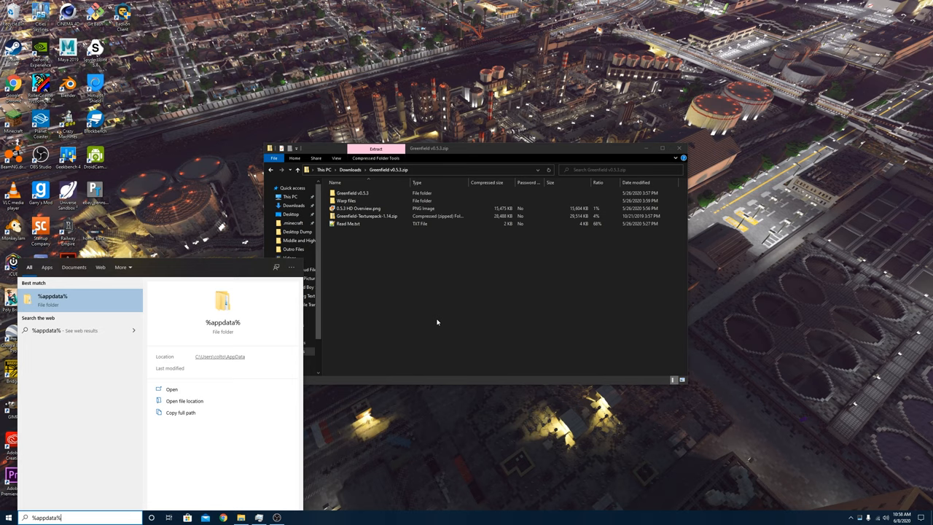
left_click(172, 388)
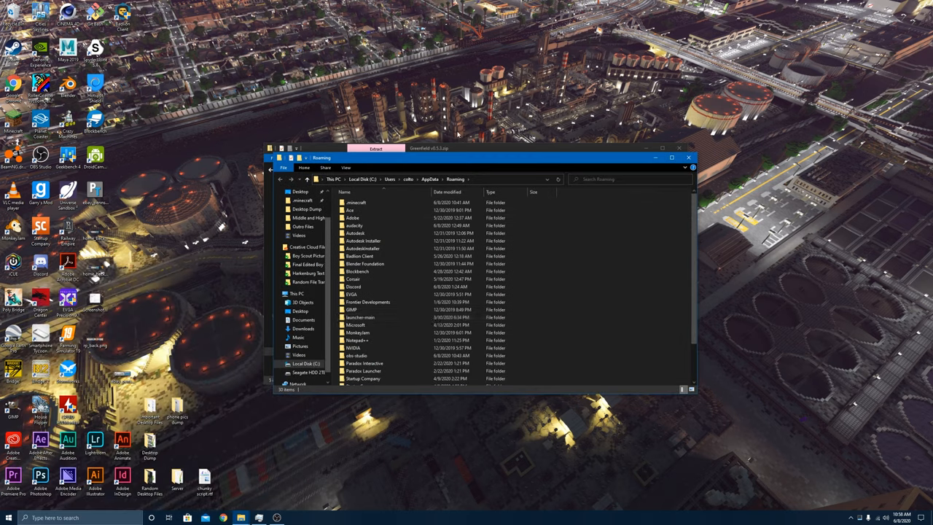
left_click(357, 203)
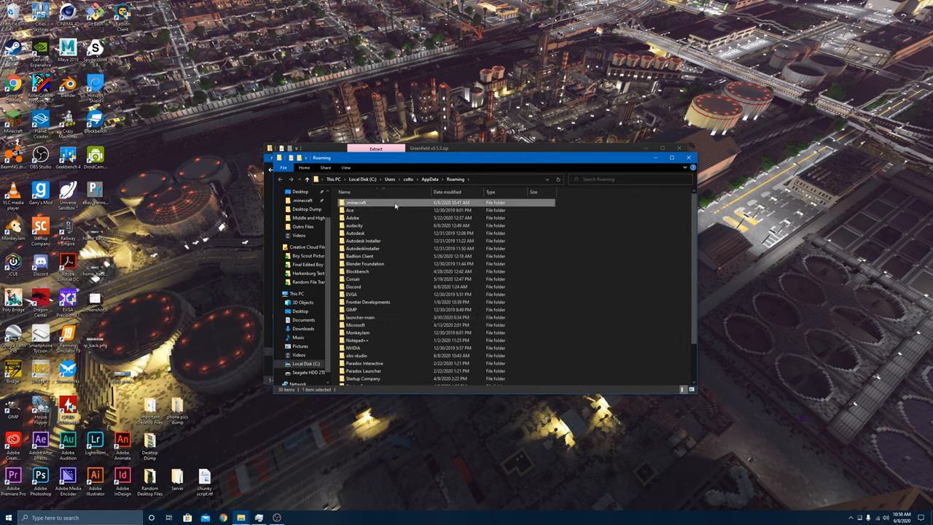
double_click(356, 201)
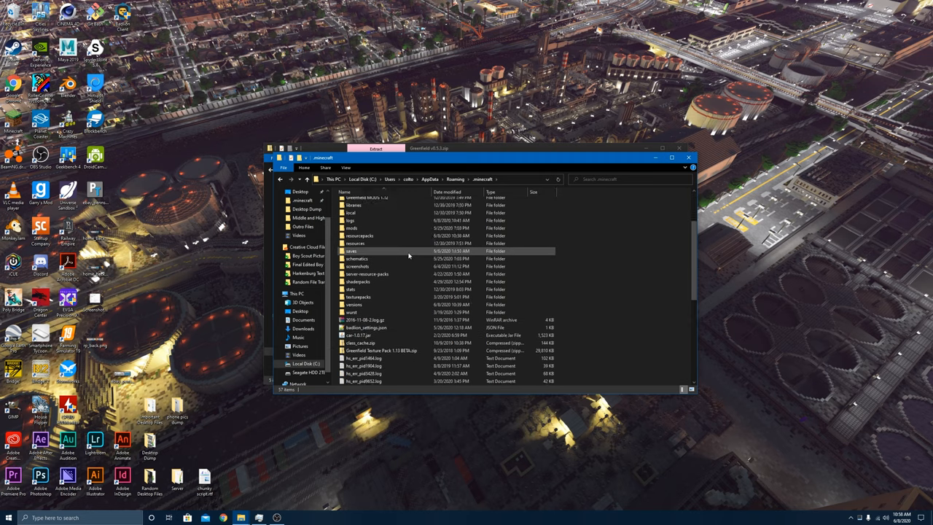
scroll("up", 3)
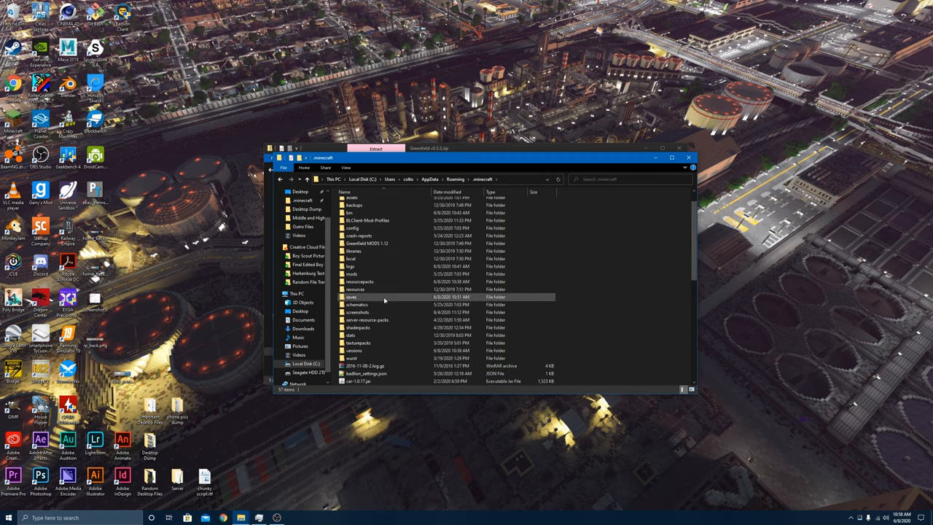
mouse_move(367, 299)
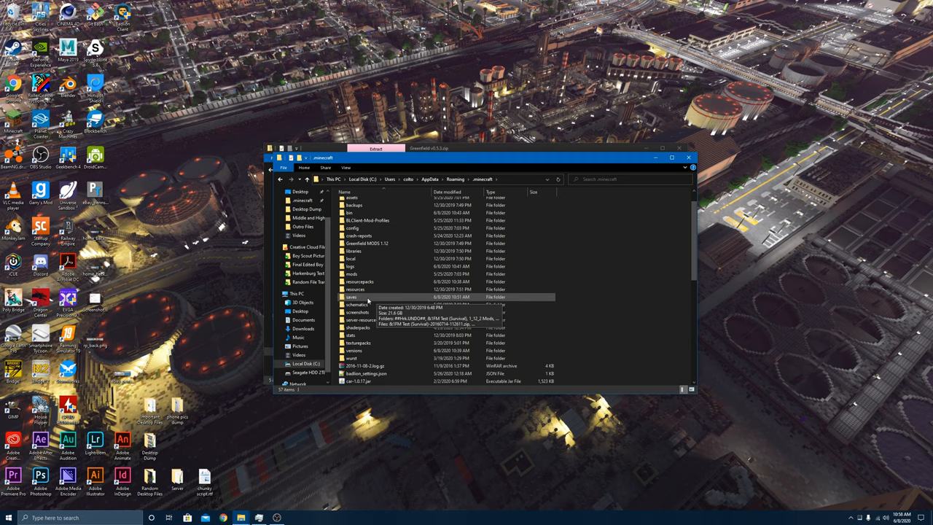
Paste the copied Greenfield world folder into the .minecraft saves folder and select it.
double_click(350, 297)
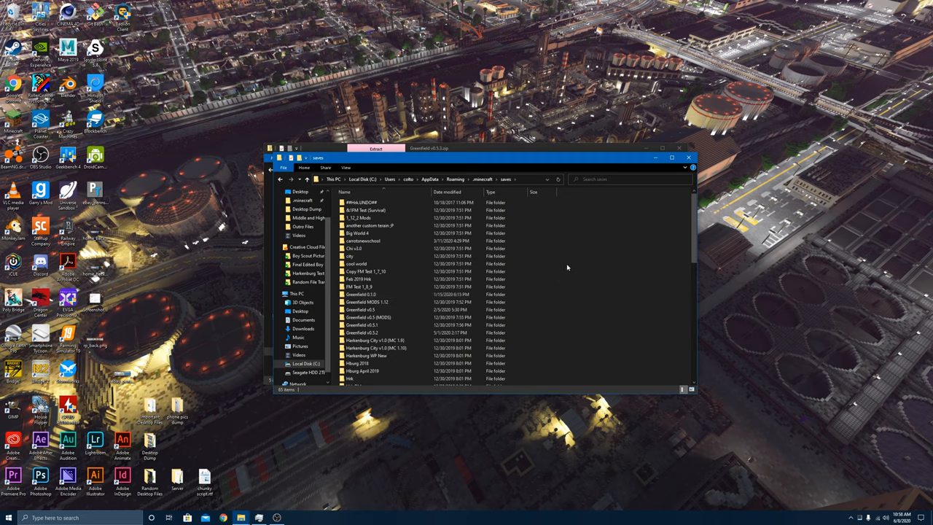
right_click(569, 268)
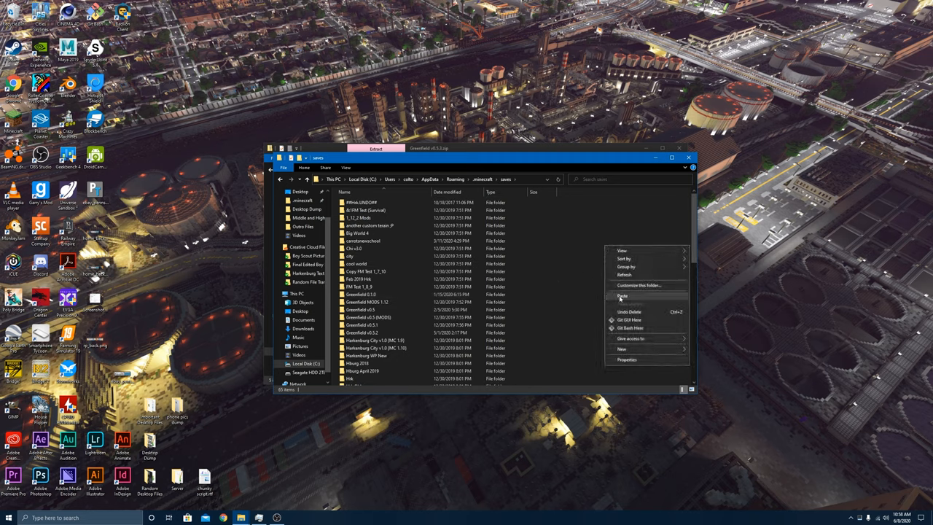
left_click(622, 294)
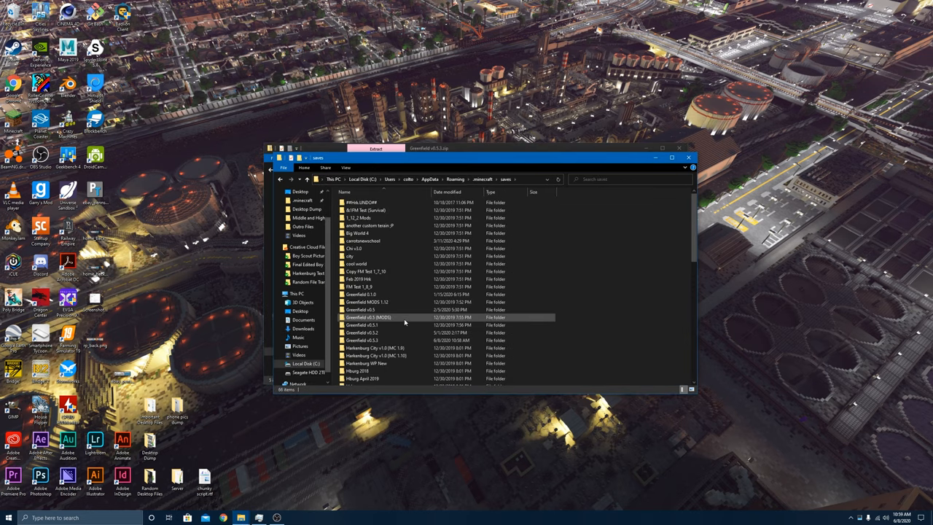
left_click(364, 341)
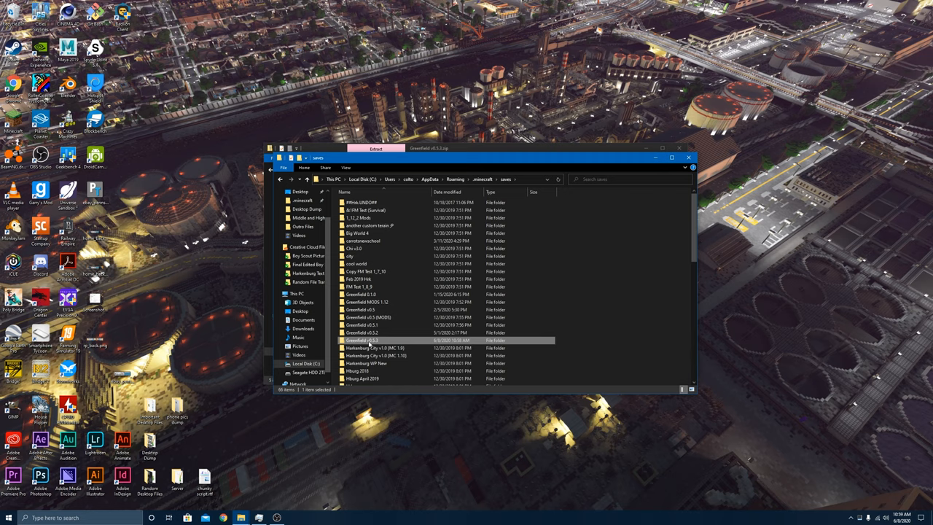
mouse_move(466, 159)
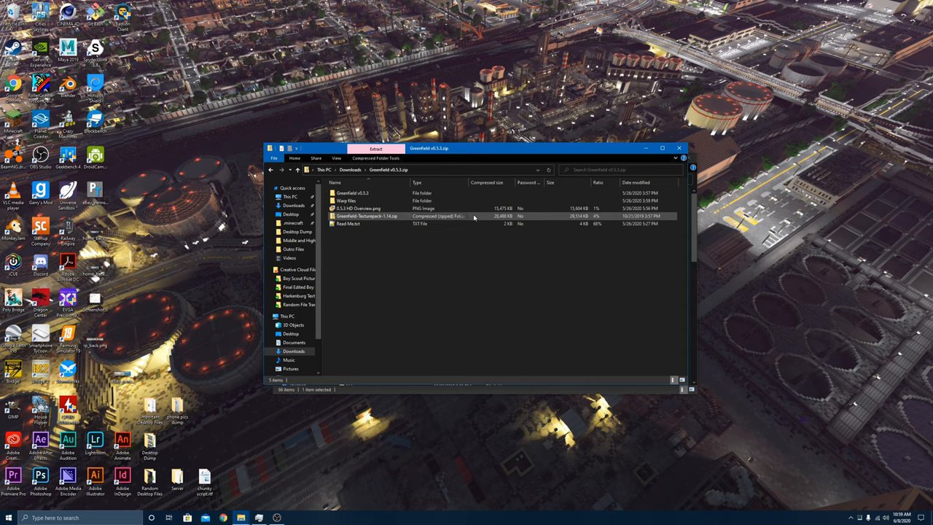
Copy the Greenfield Texturepack zip from the downloaded archive.
right_click(464, 216)
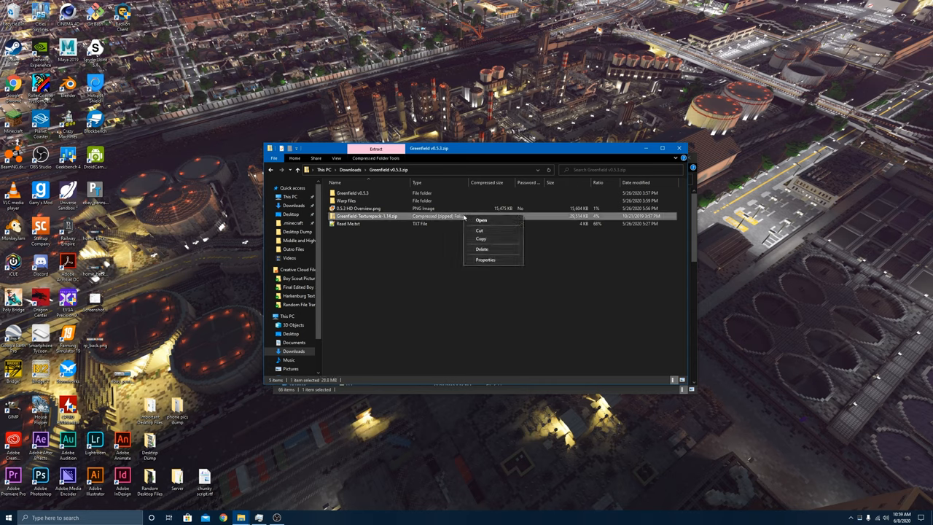
left_click(383, 365)
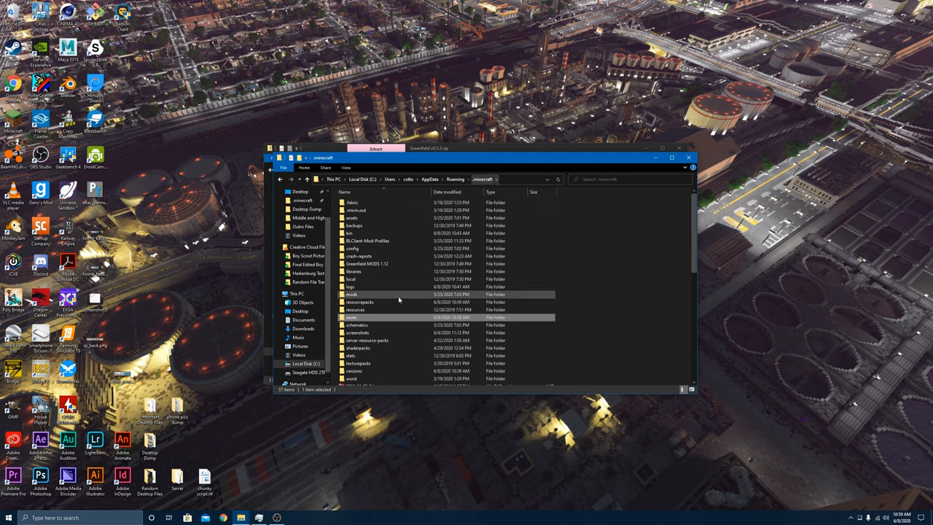
mouse_move(358, 302)
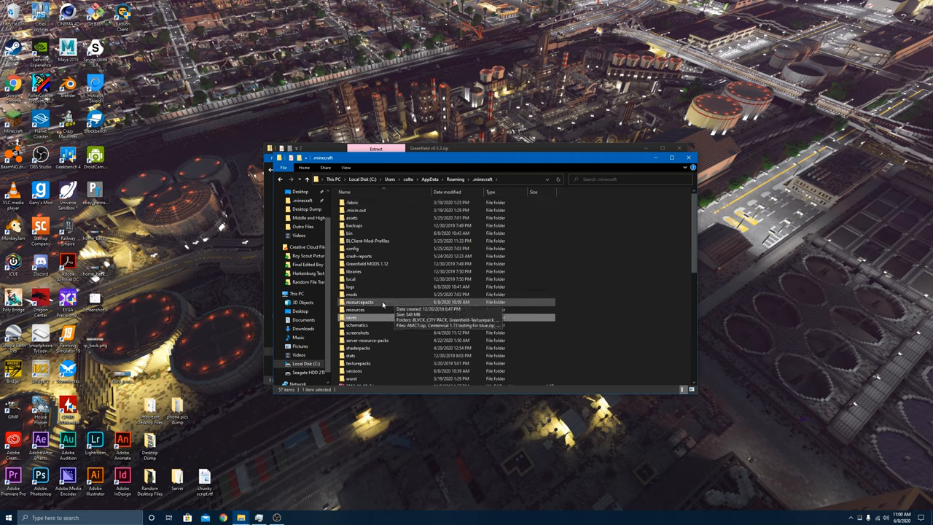
Paste the Greenfield texture pack zip into the .minecraft resourcepacks folder.
double_click(359, 302)
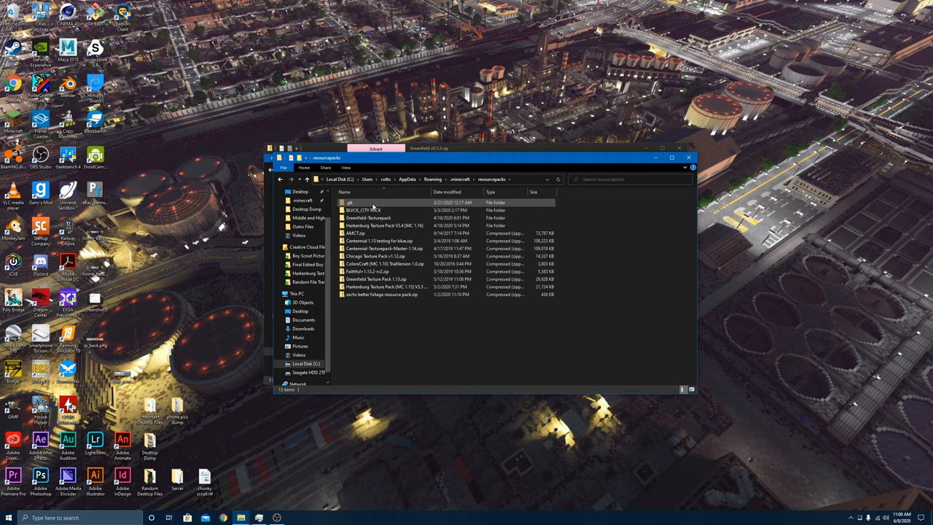
left_click(366, 313)
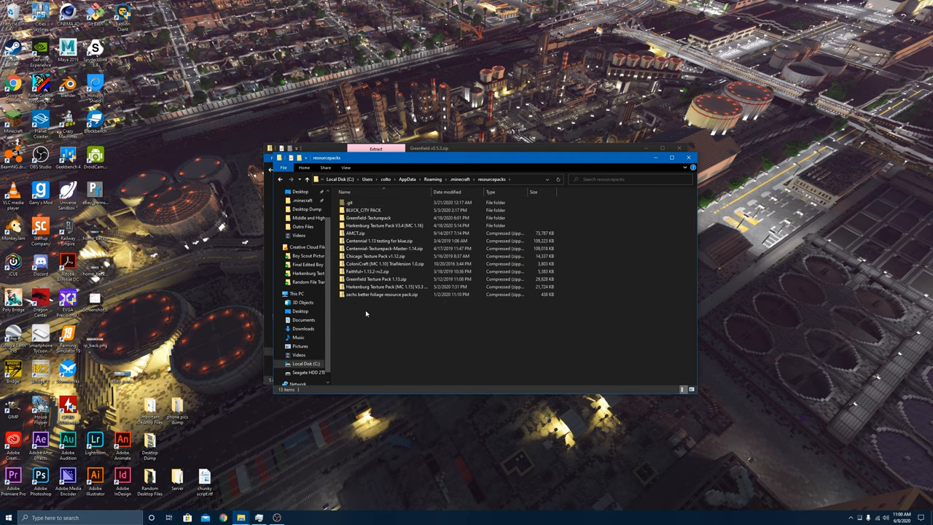
mouse_move(353, 319)
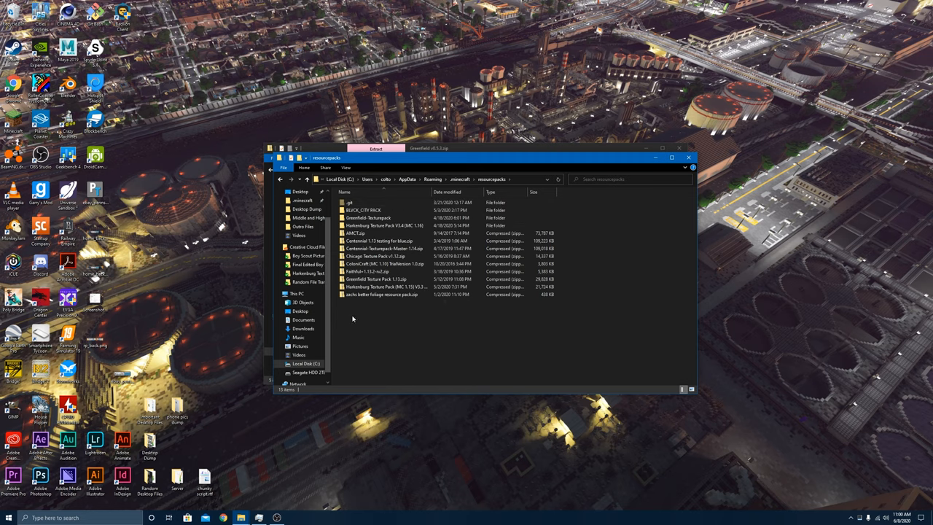
right_click(352, 317)
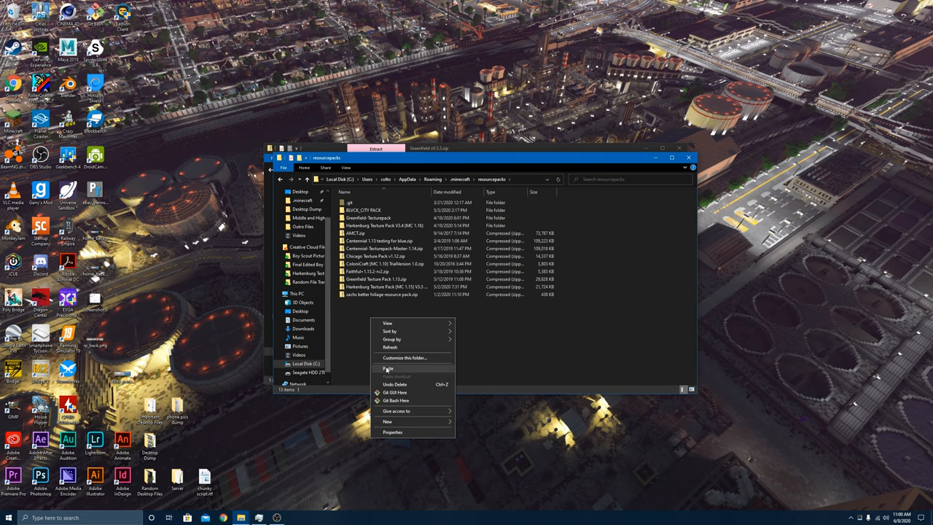
left_click(388, 369)
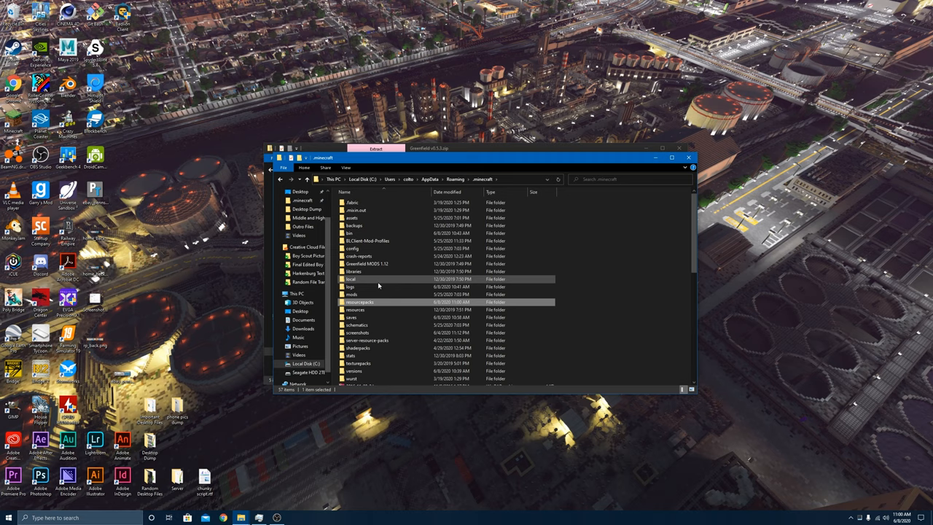
double_click(353, 318)
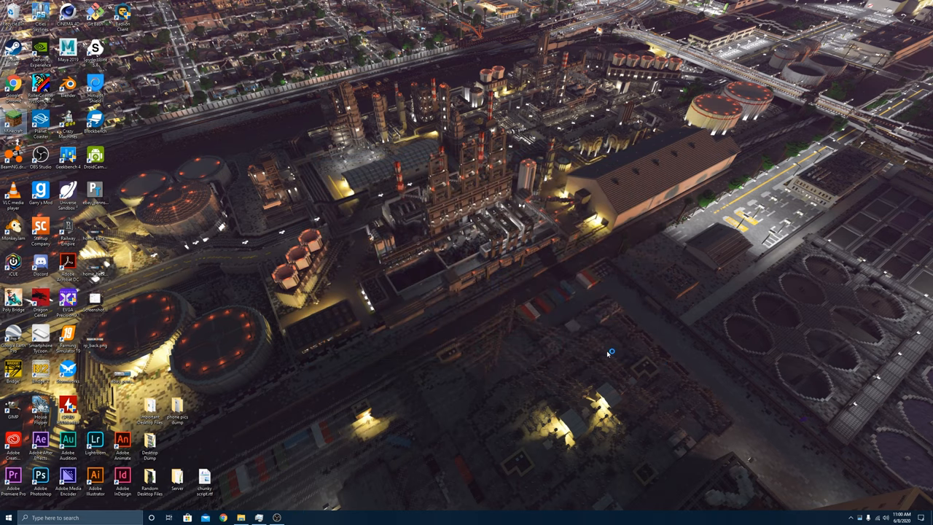
mouse_move(610, 354)
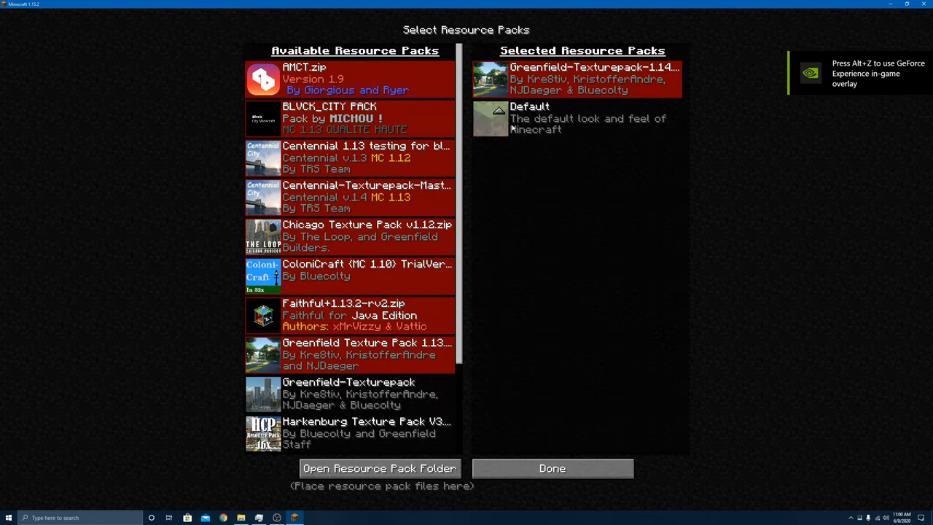
Confirm the selected resource packs and return to the Java Edition title menu.
left_click(552, 468)
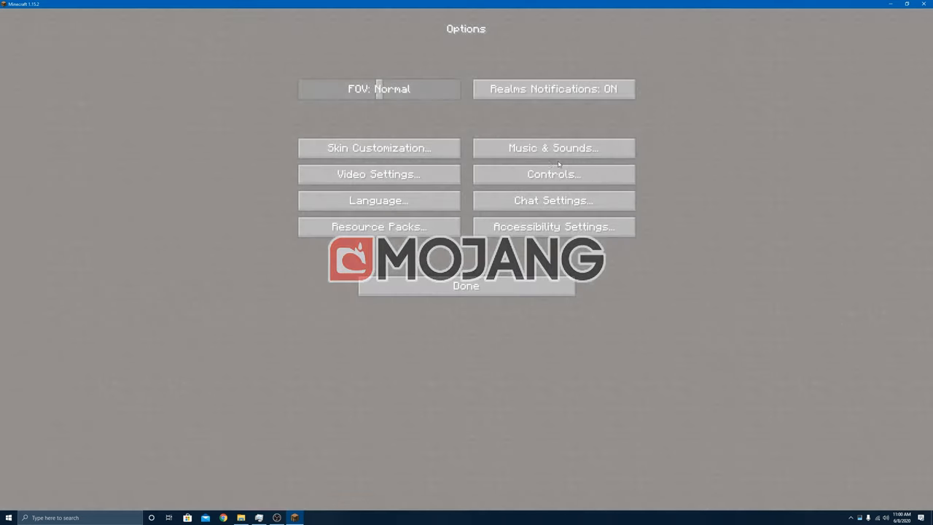
left_click(467, 284)
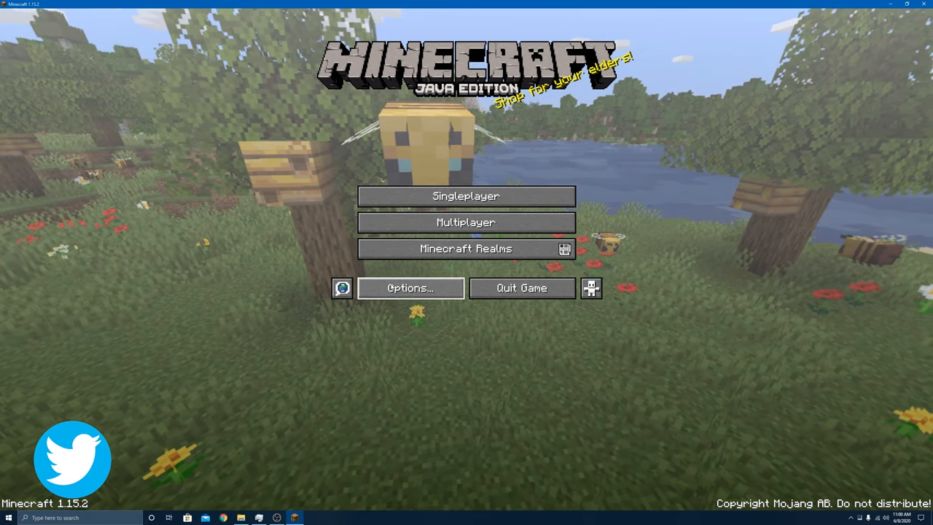
Move Greenfield-Texturepack 1.14 to Selected, accept the older-version warning and apply the packs.
left_click(410, 289)
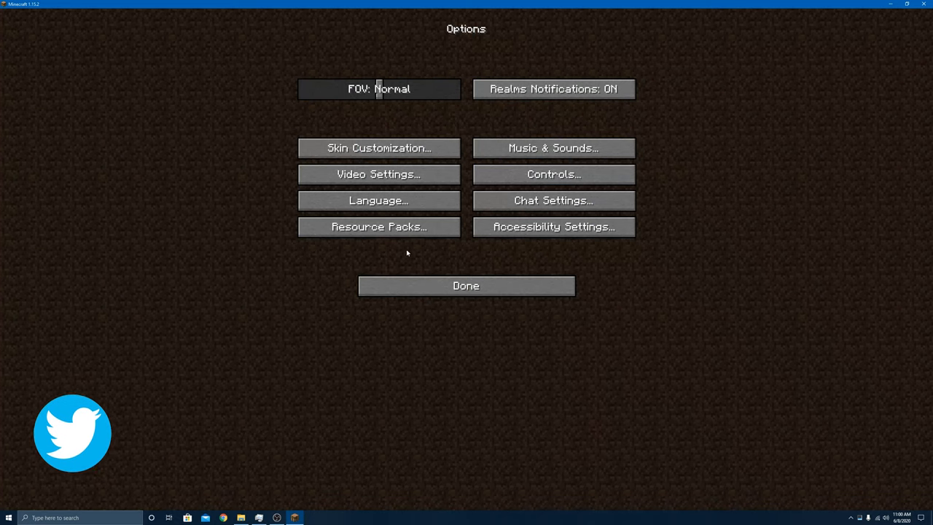
left_click(379, 228)
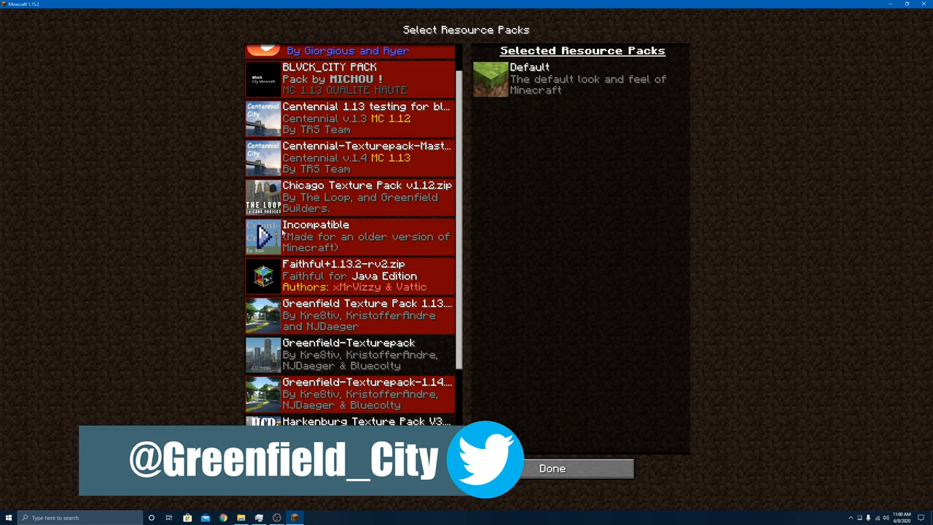
scroll("up", 3)
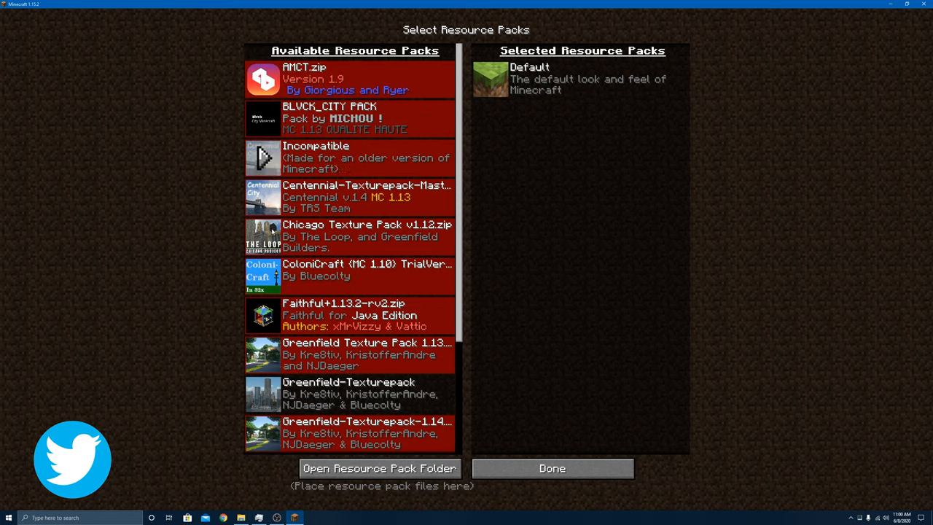
scroll("down", 3)
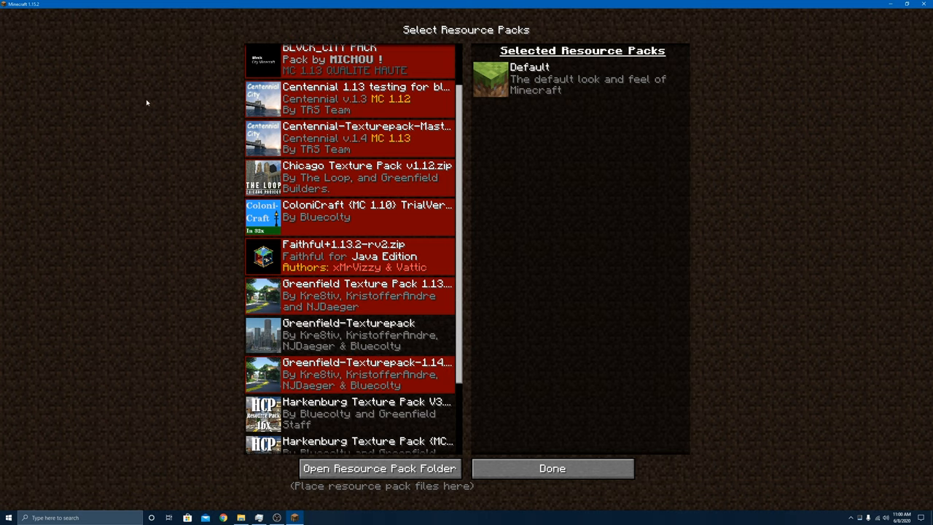
left_click(367, 210)
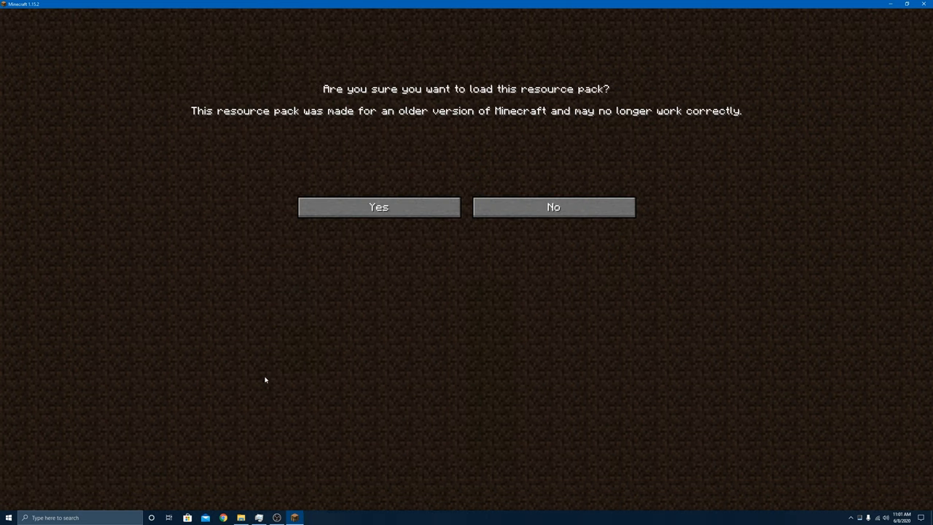
mouse_move(380, 207)
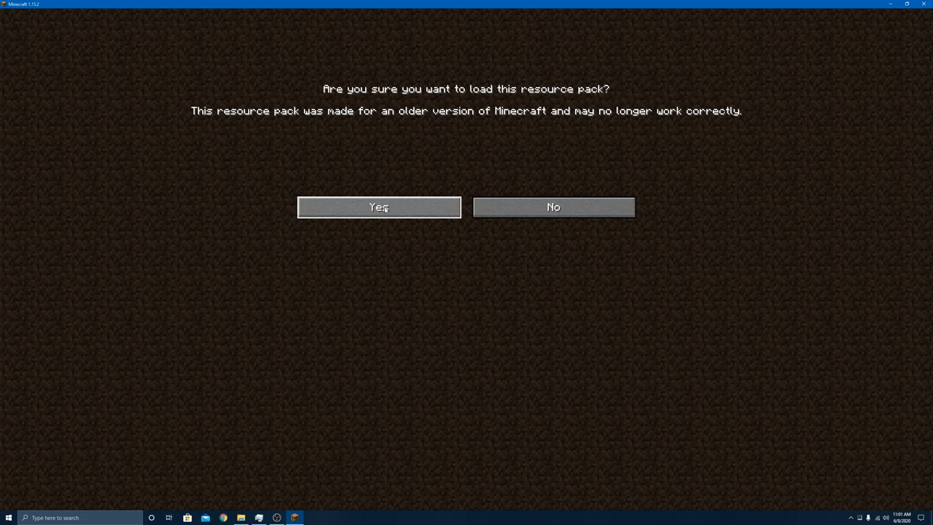
left_click(379, 207)
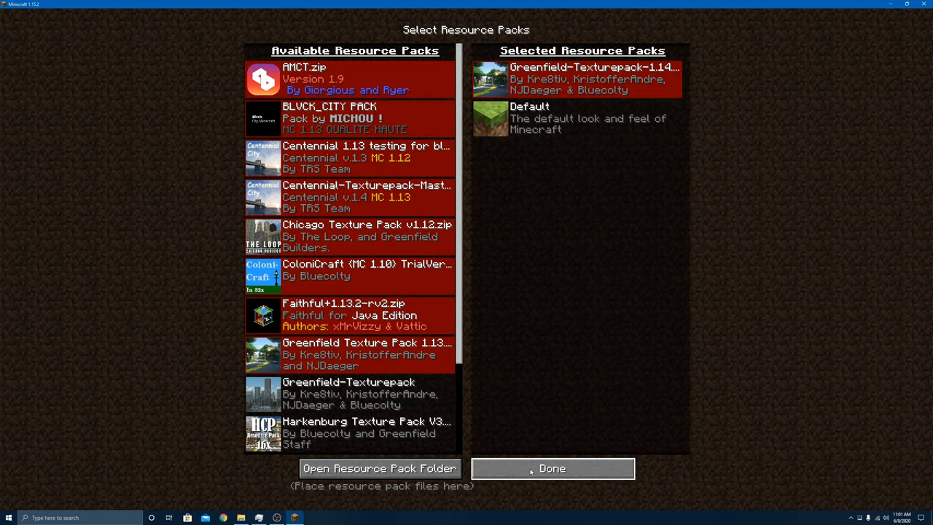
left_click(551, 468)
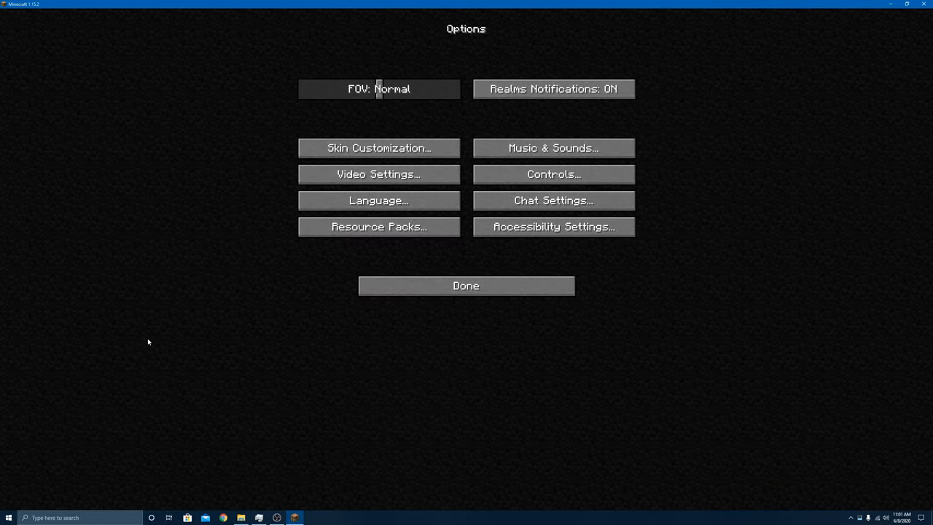
Return to the title screen and bring up the singleplayer world list with Greenfield v0.5.3.
left_click(467, 284)
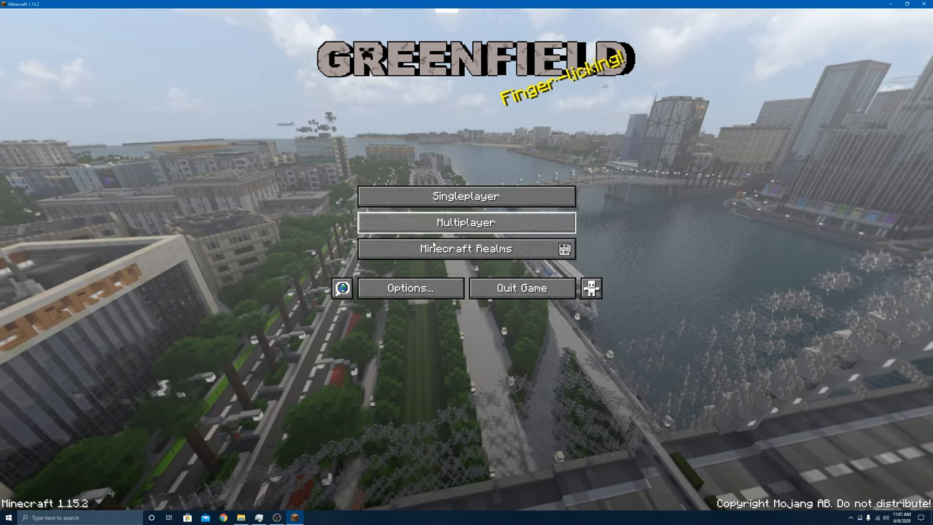
left_click(466, 196)
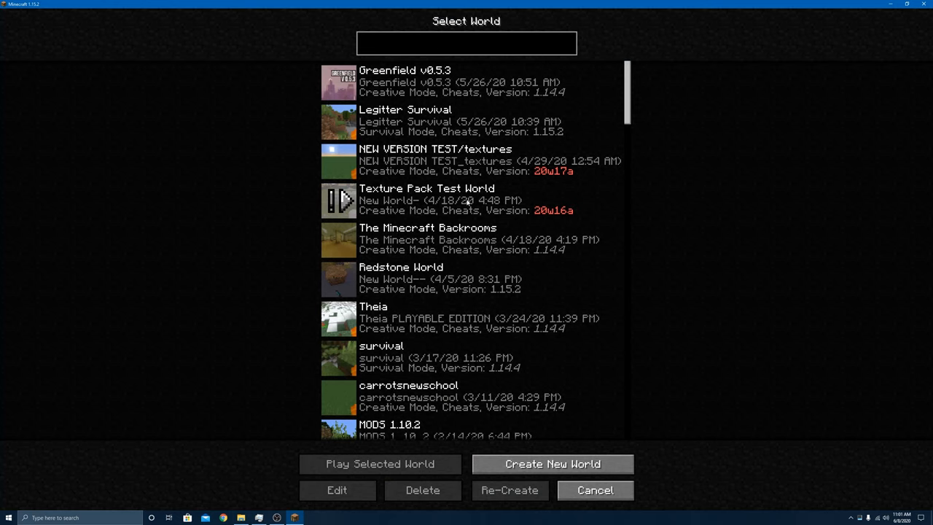
left_click(595, 490)
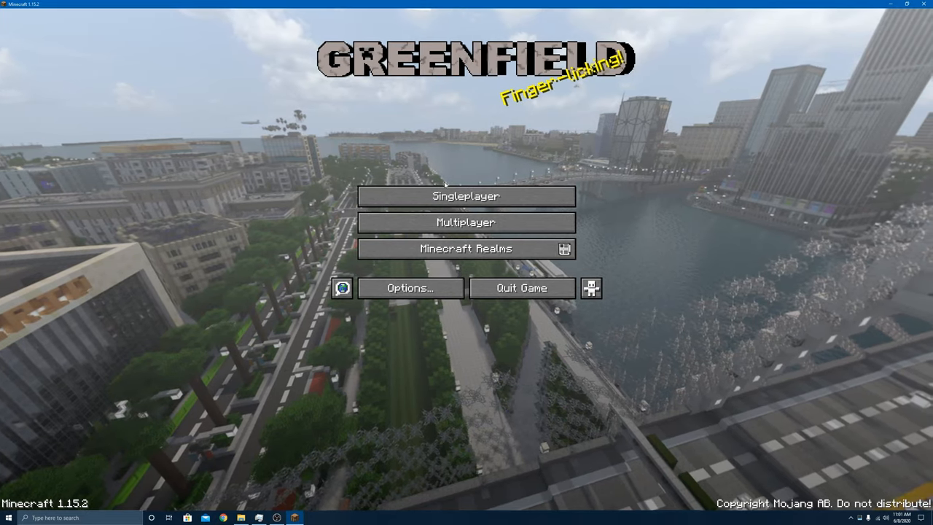
left_click(467, 195)
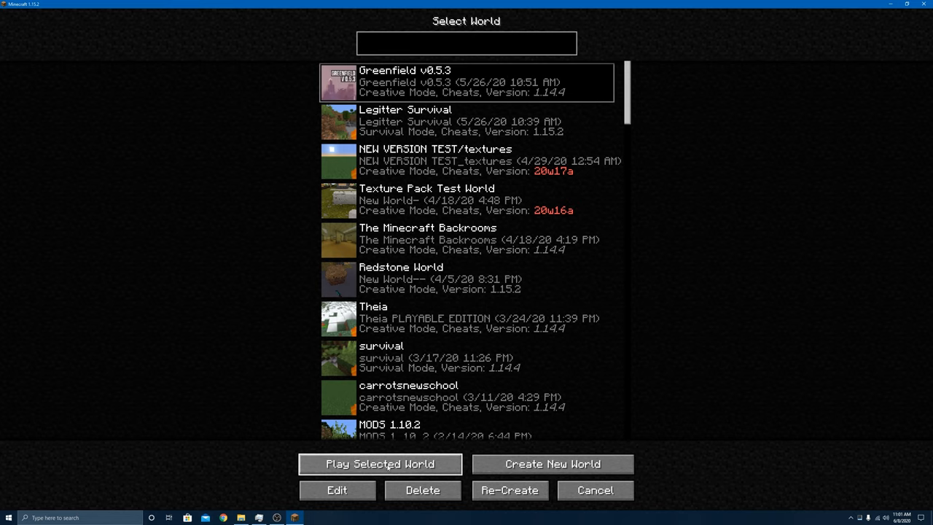
Play the Greenfield v0.5.3 world, choosing 'I know what I'm doing!' on the 1.14.4 warning.
left_click(379, 464)
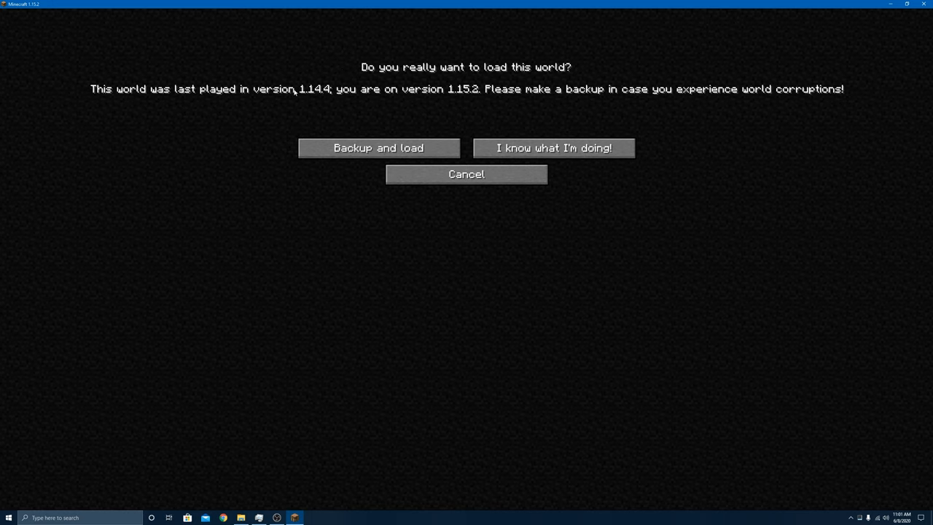
mouse_move(621, 97)
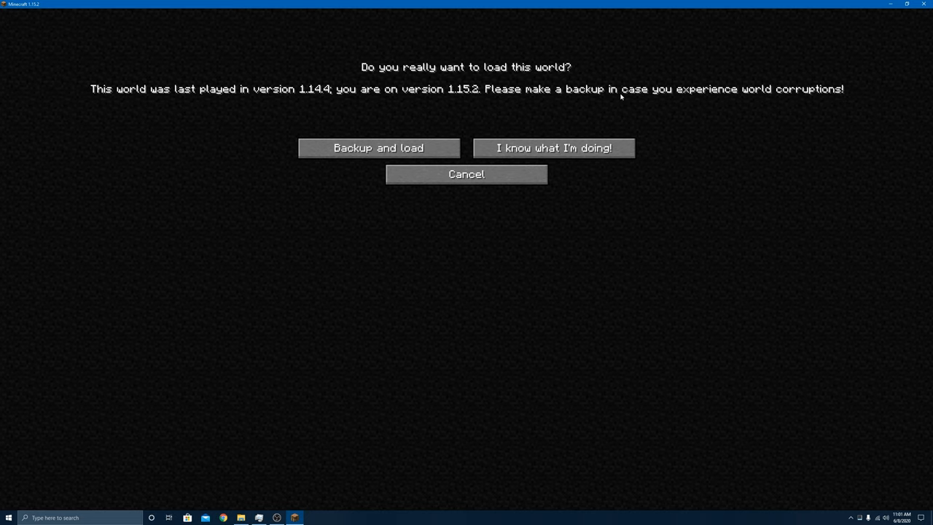
mouse_move(625, 163)
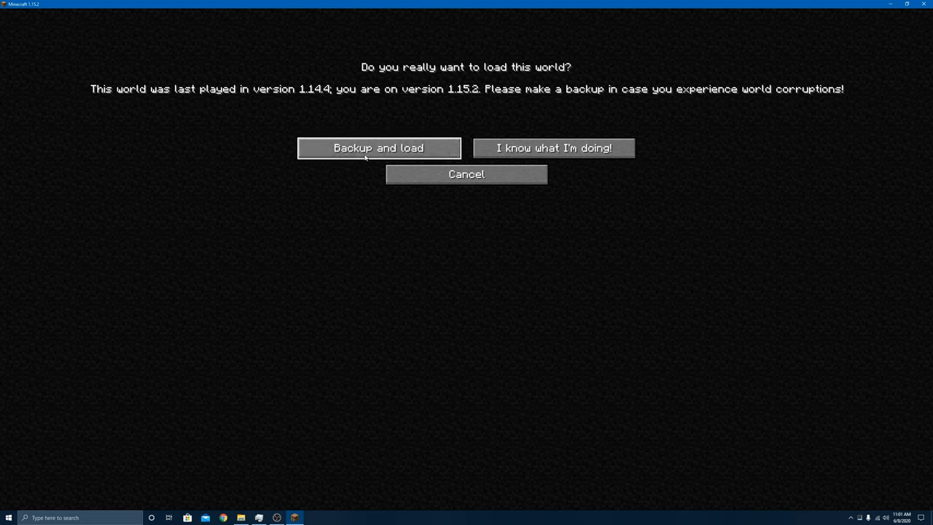
mouse_move(554, 149)
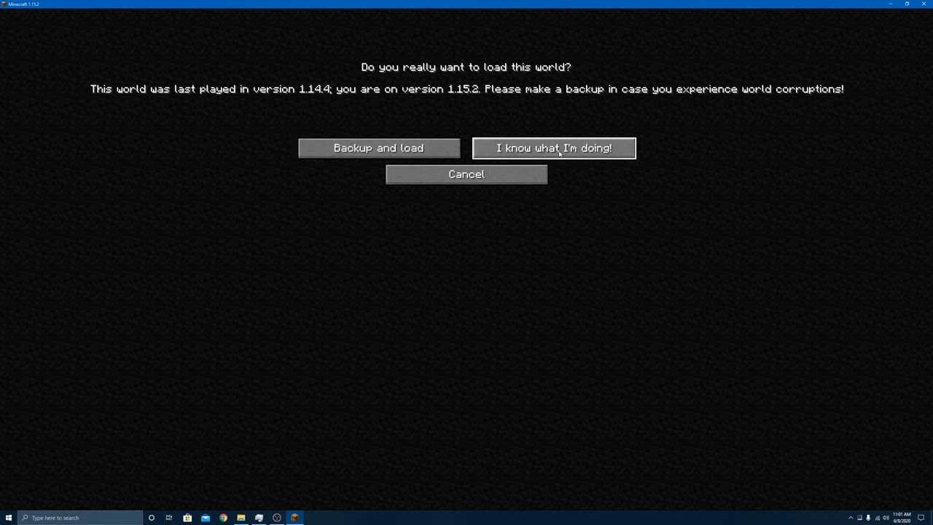
left_click(554, 148)
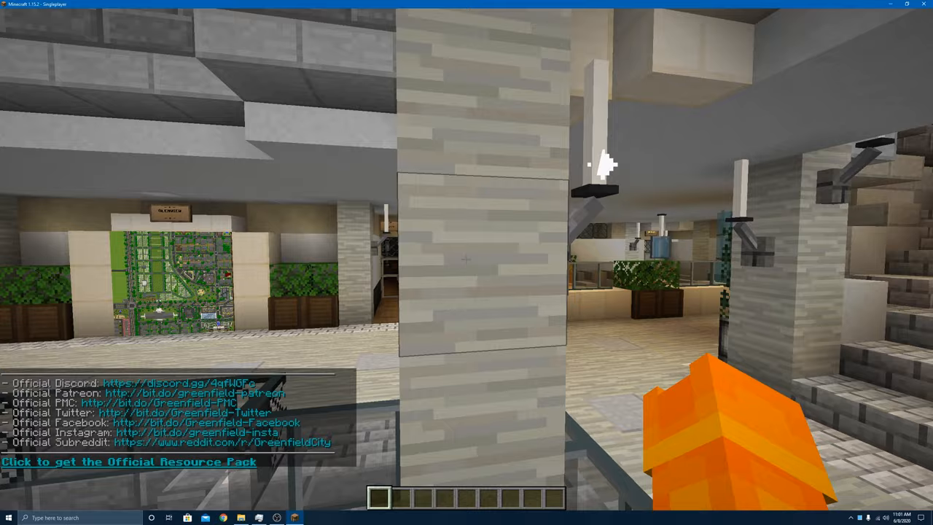
mouse_move(466, 262)
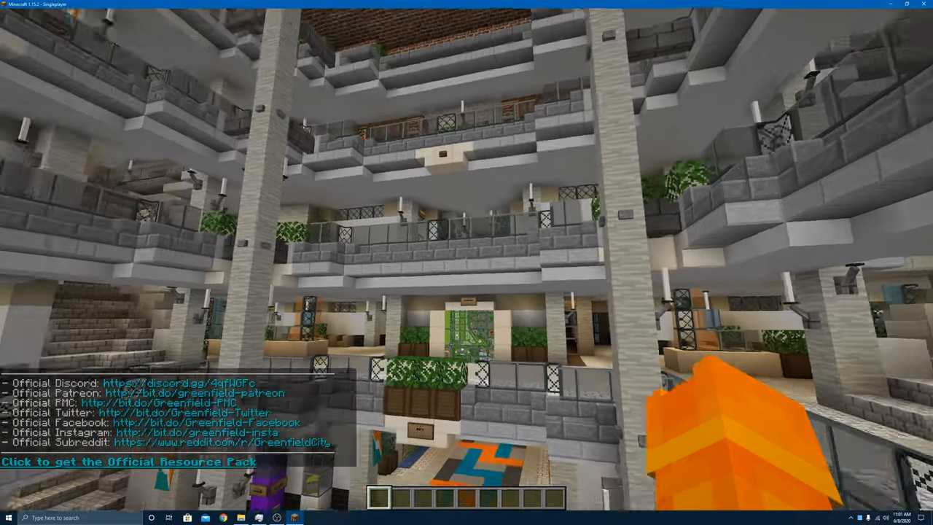
mouse_move(467, 262)
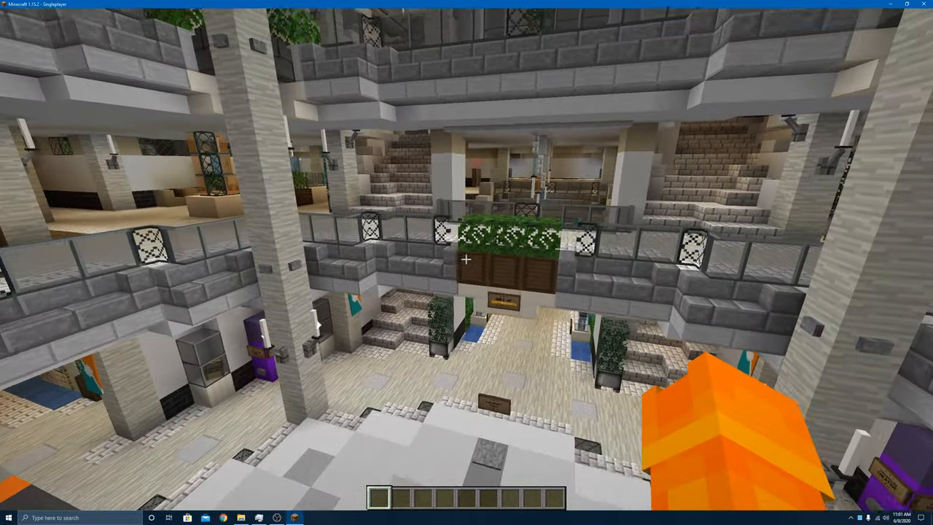
mouse_move(466, 263)
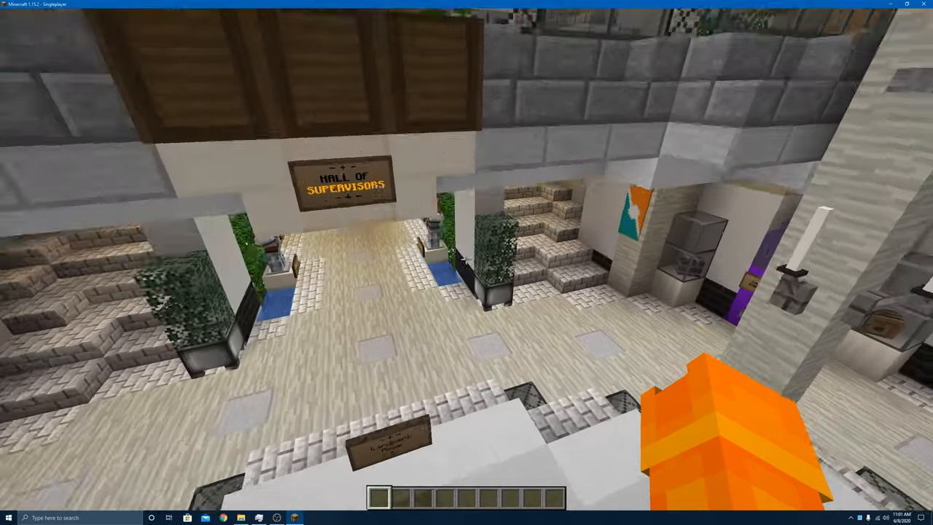
mouse_move(467, 263)
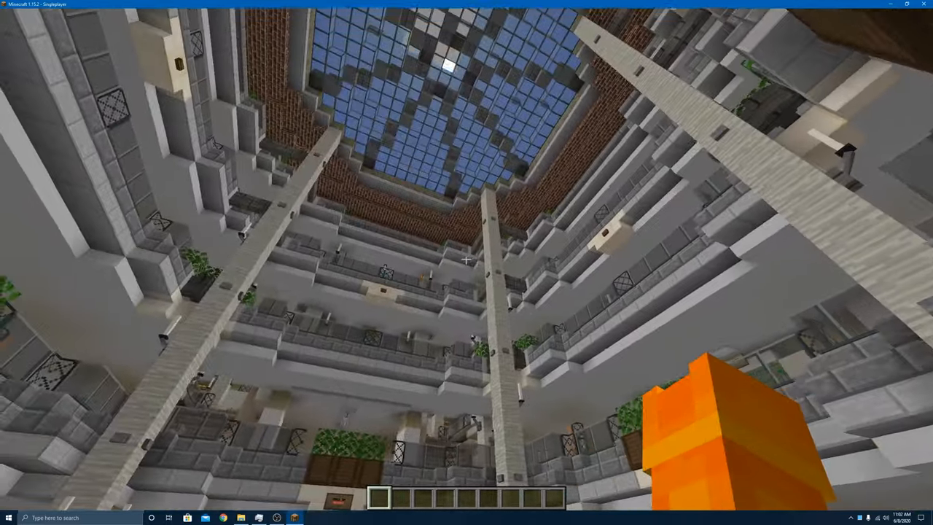
mouse_move(466, 262)
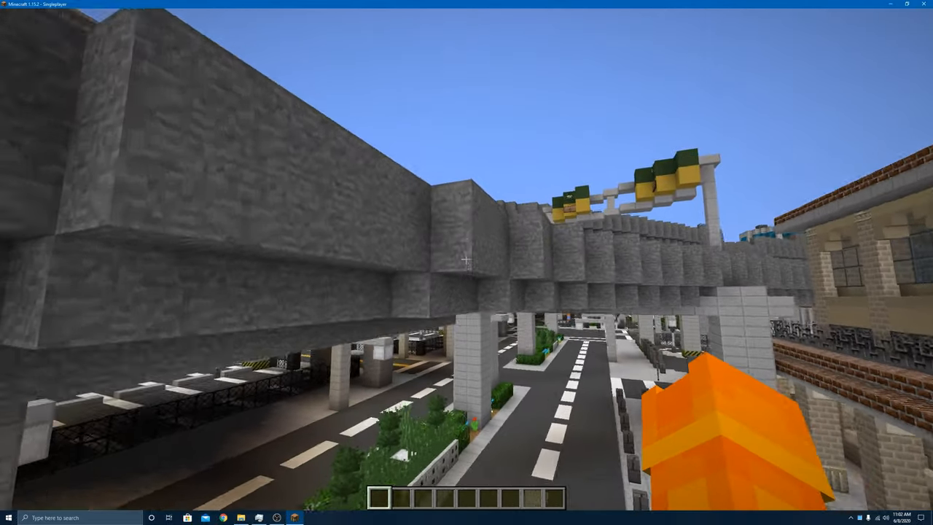
mouse_move(467, 262)
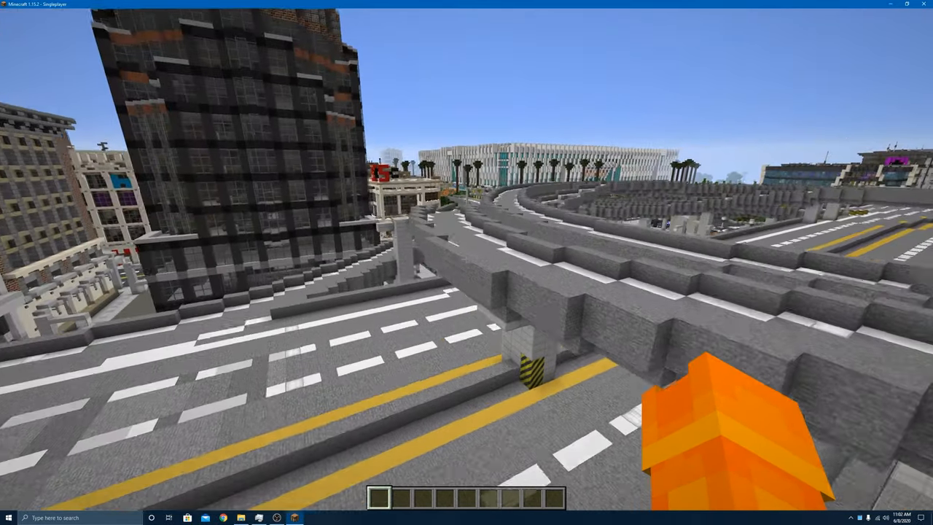
mouse_move(467, 262)
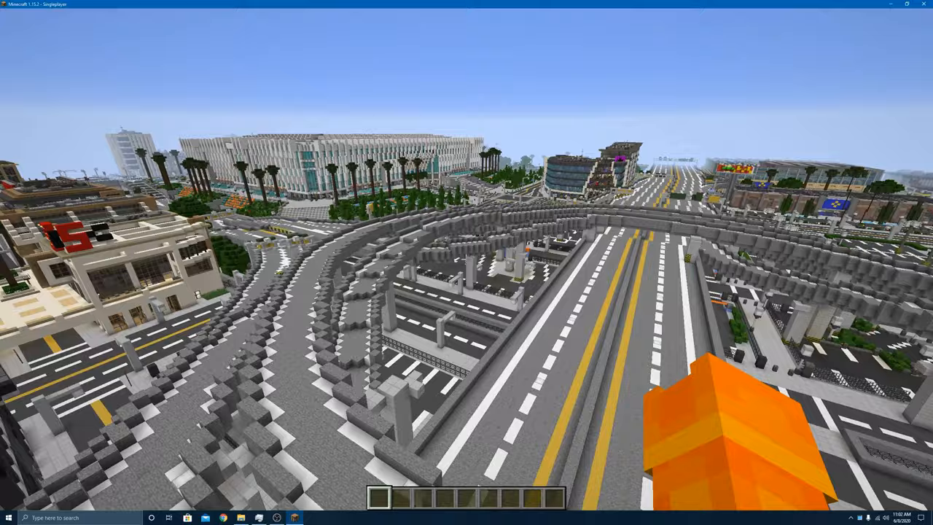
mouse_move(466, 262)
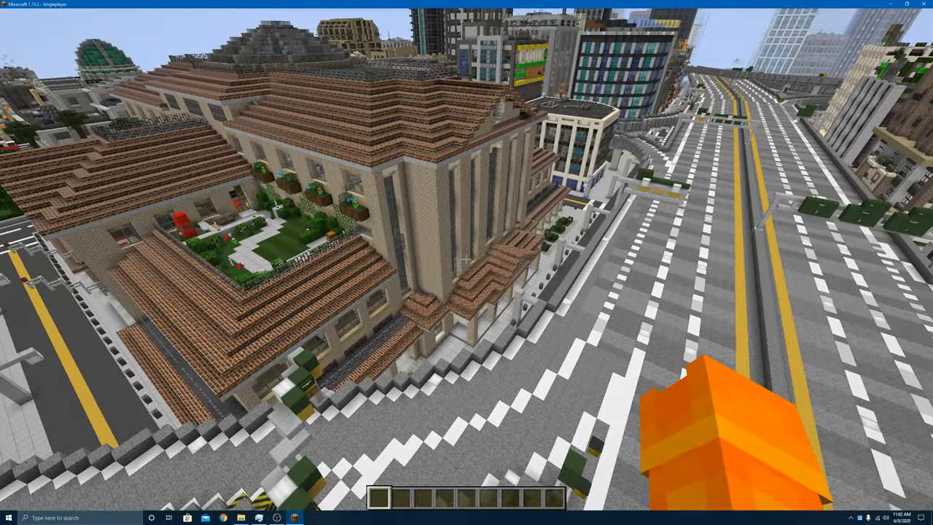
mouse_move(466, 263)
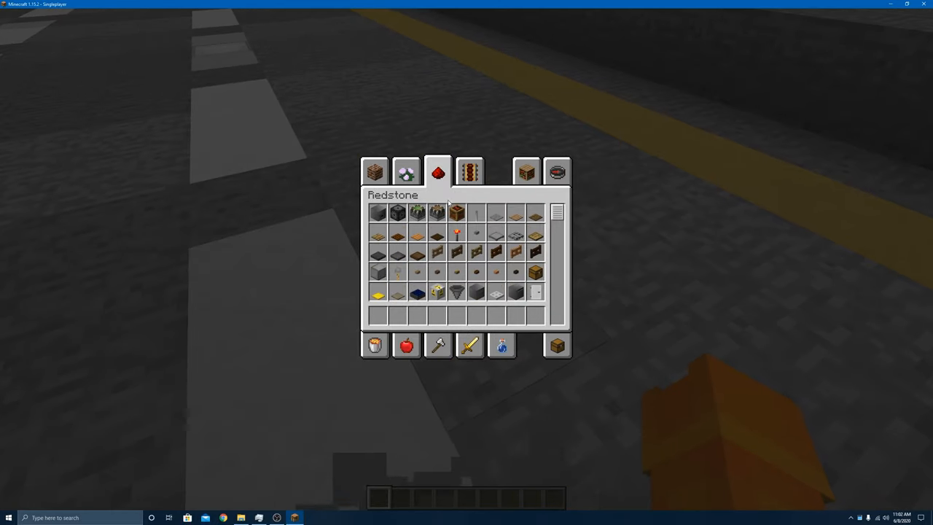
mouse_move(457, 233)
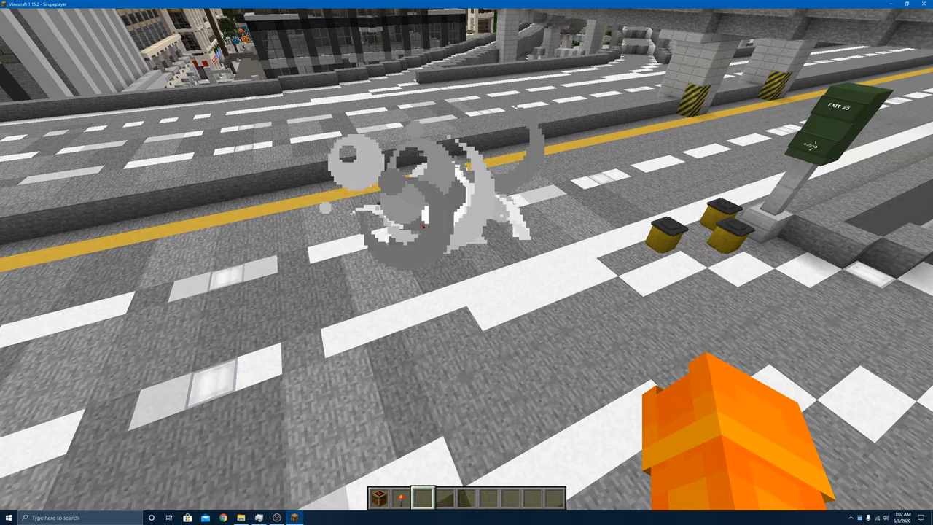
Switch to File Explorer and enter the saves folder inside .minecraft.
left_click(891, 3)
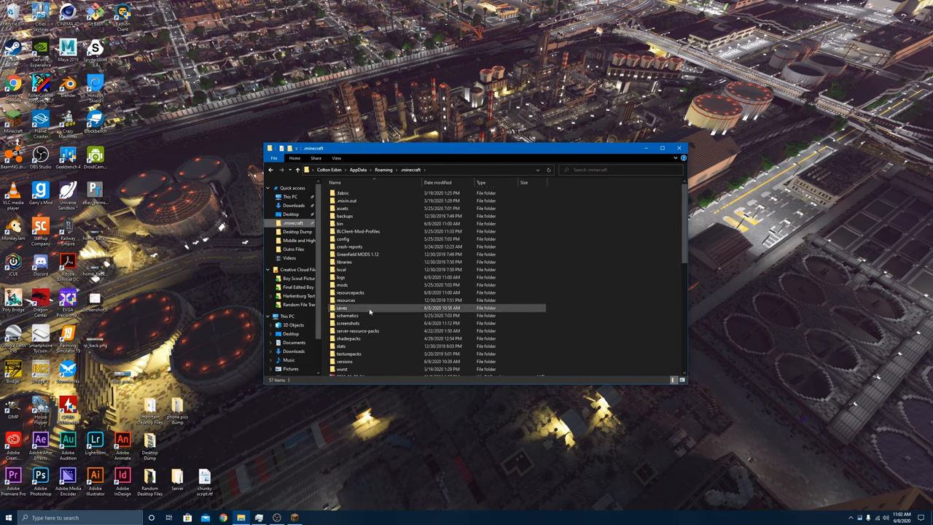
double_click(341, 307)
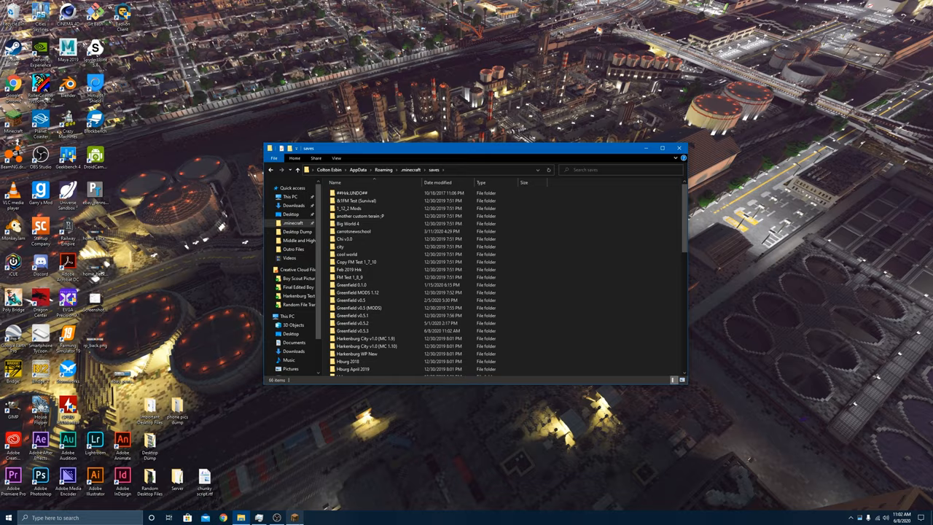